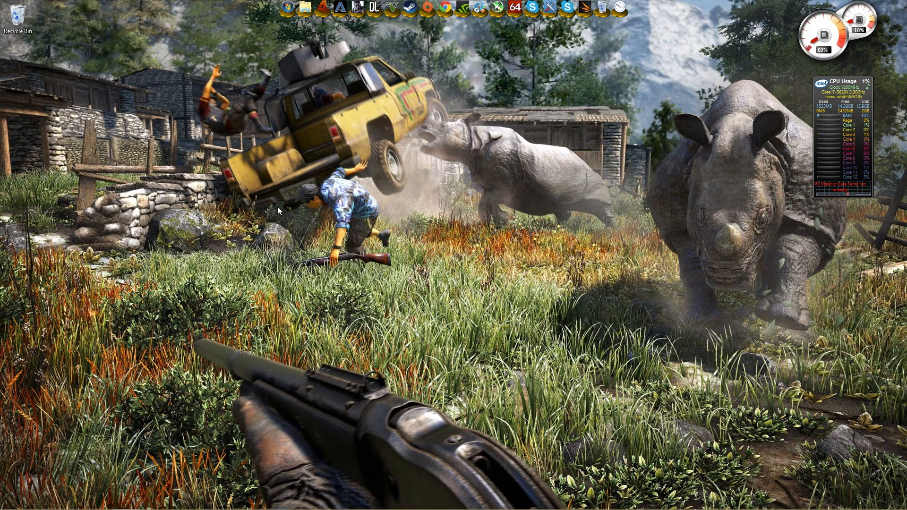
pyautogui.moveTo(371, 281)
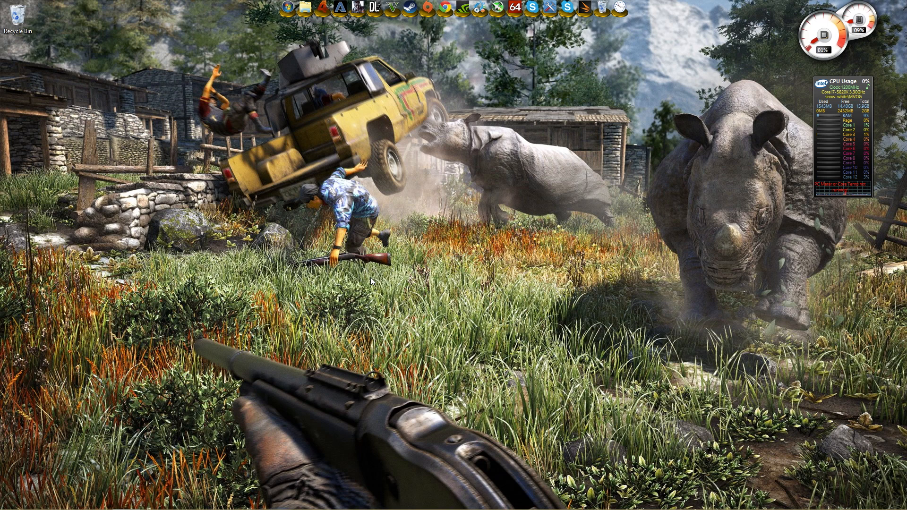
pyautogui.moveTo(385, 296)
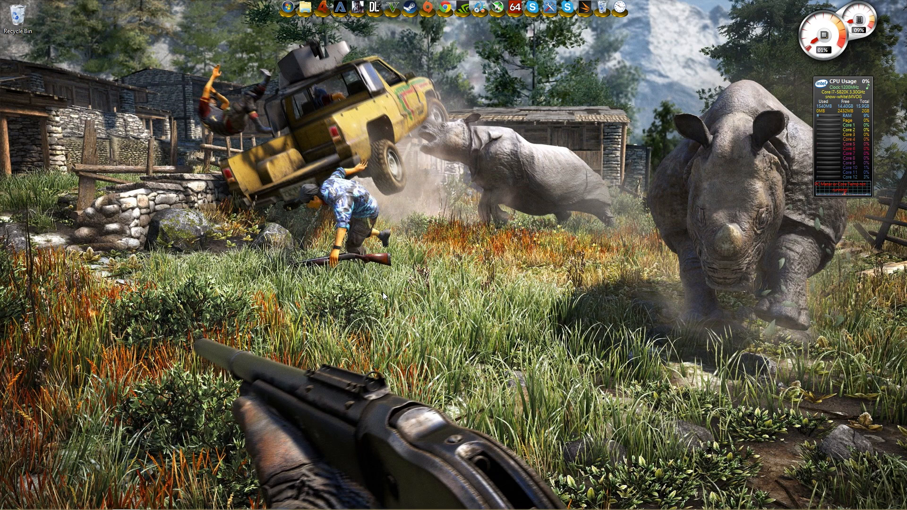
pyautogui.moveTo(420, 338)
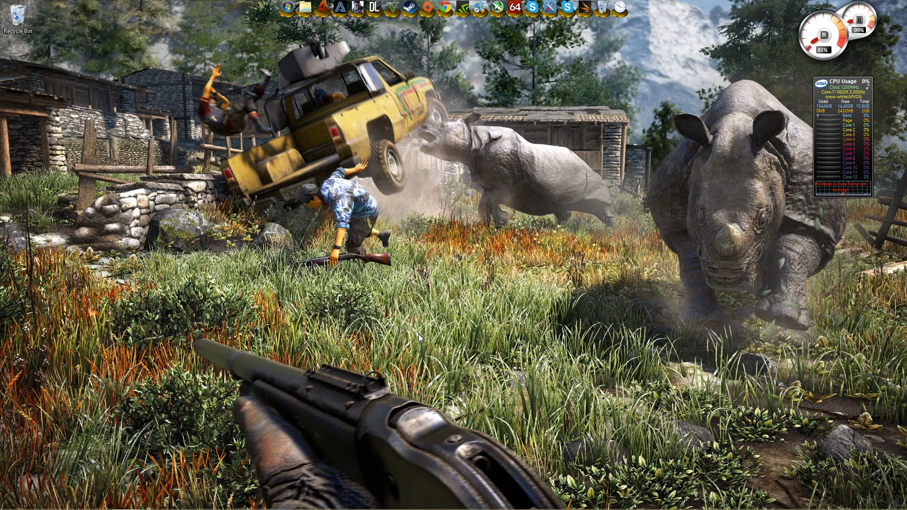
pyautogui.moveTo(488, 339)
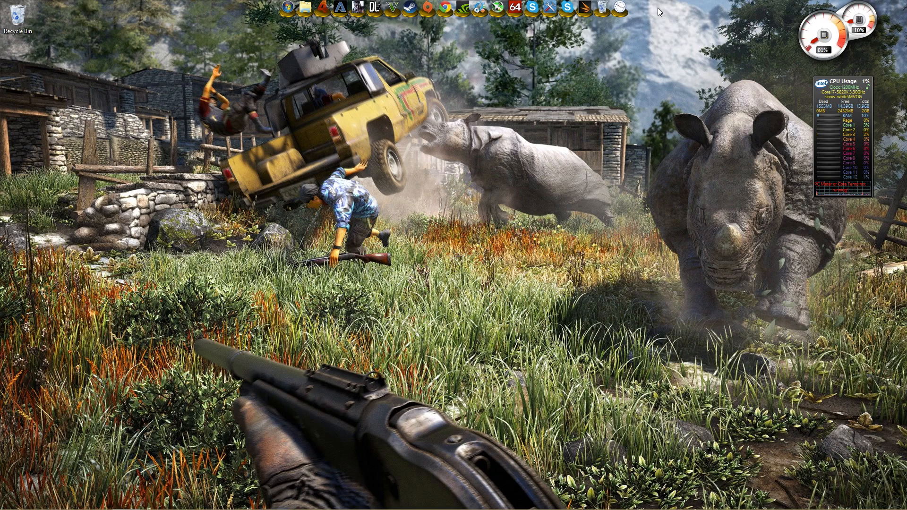
pyautogui.moveTo(377, 23)
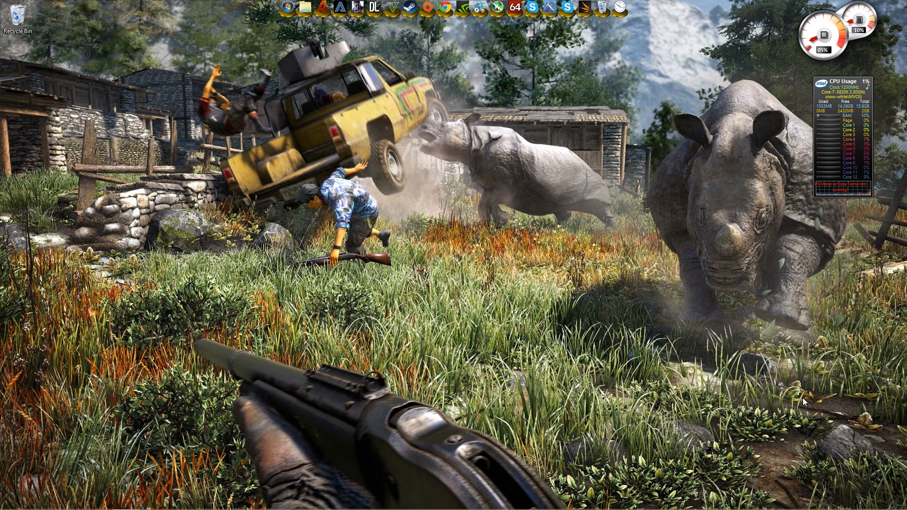
pyautogui.moveTo(549, 249)
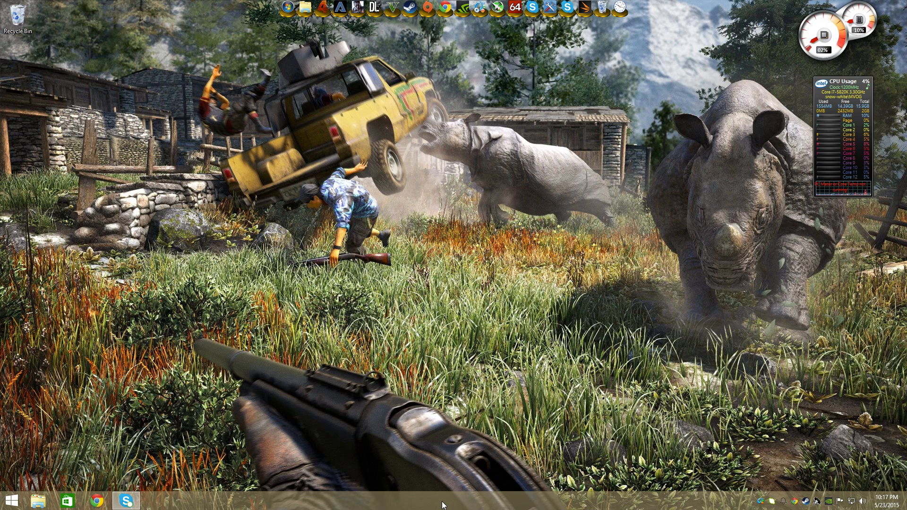
# - Turn on 'Auto-hide the taskbar' in the Taskbar and Navigation properties window
pyautogui.rightClick(443, 505)
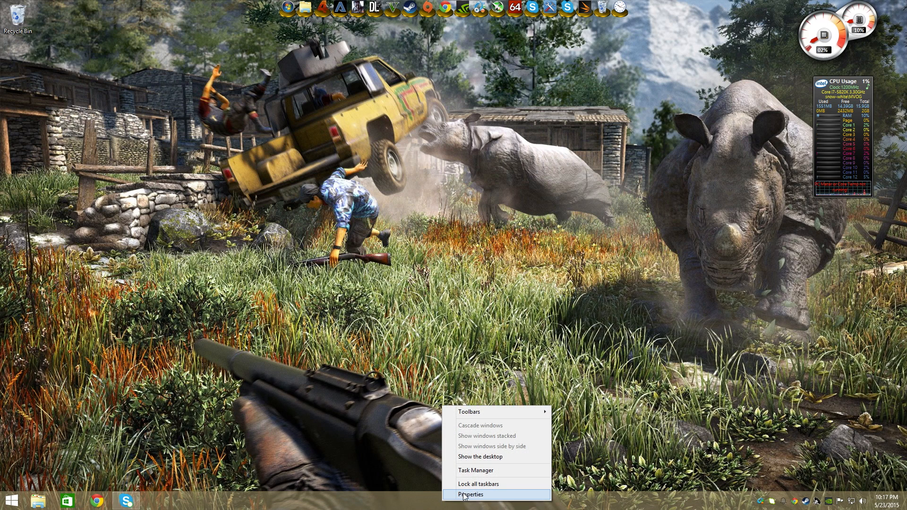
pyautogui.click(472, 495)
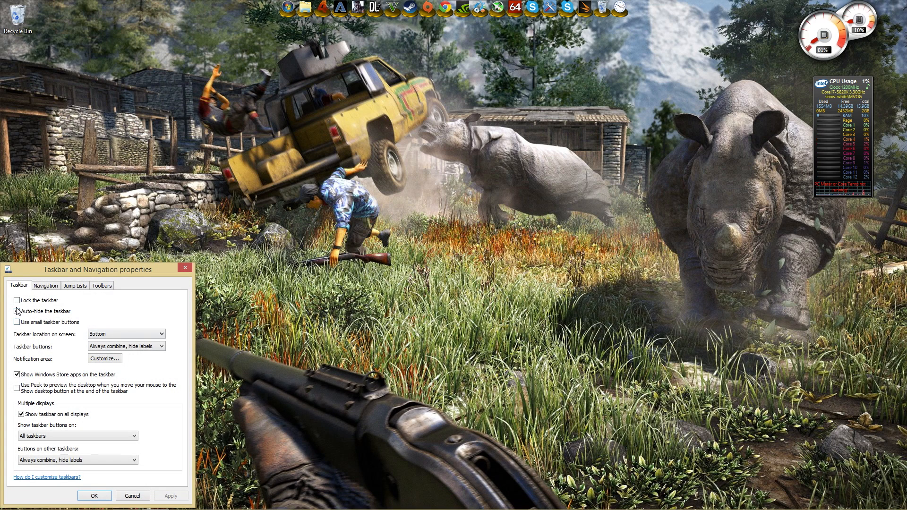
pyautogui.click(17, 312)
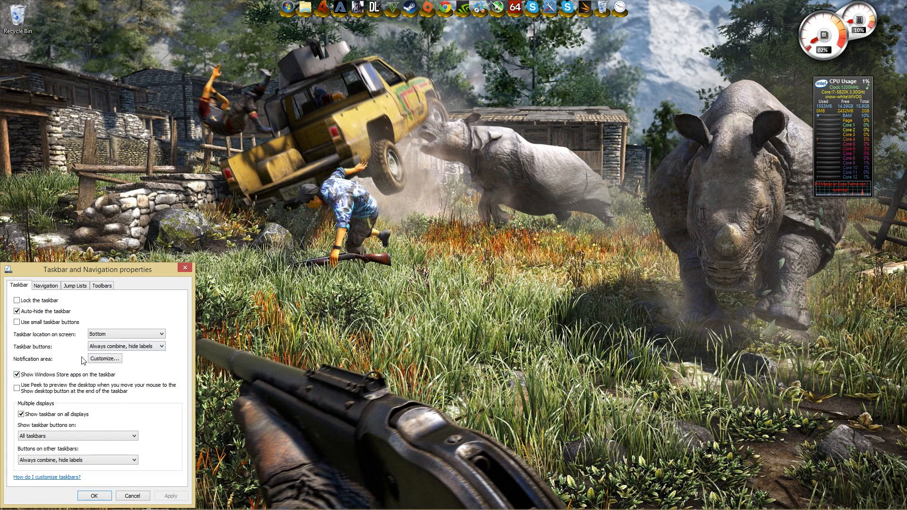
pyautogui.moveTo(167, 362)
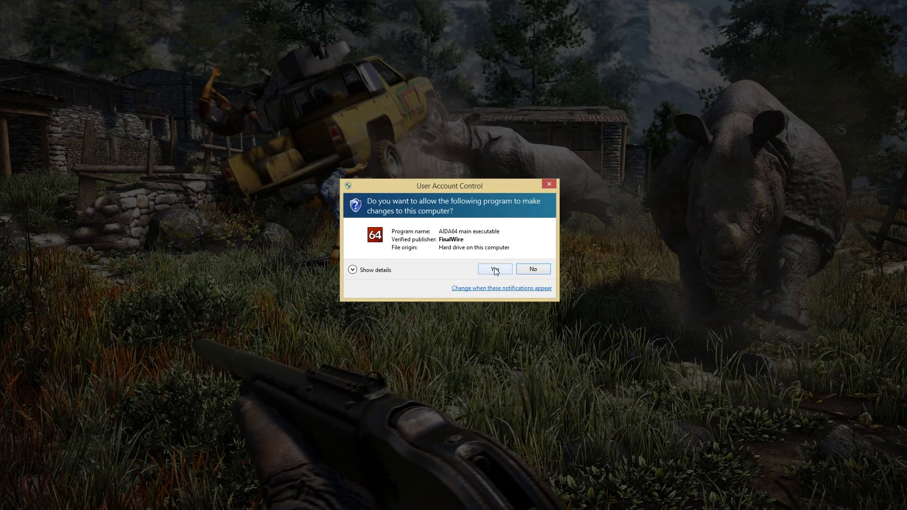
# - Allow AIDA64 through UAC, then view the Motherboard Chipset and CPUID pages
pyautogui.click(492, 269)
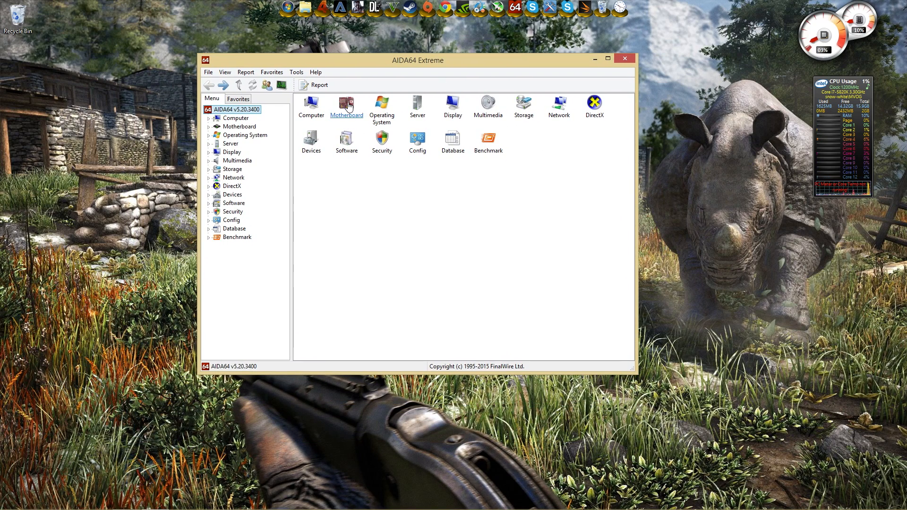
pyautogui.click(346, 108)
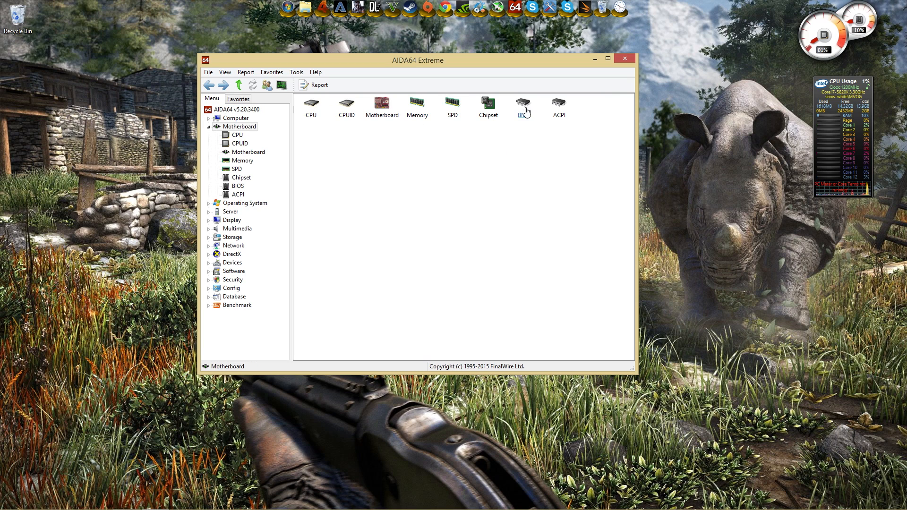
pyautogui.moveTo(465, 118)
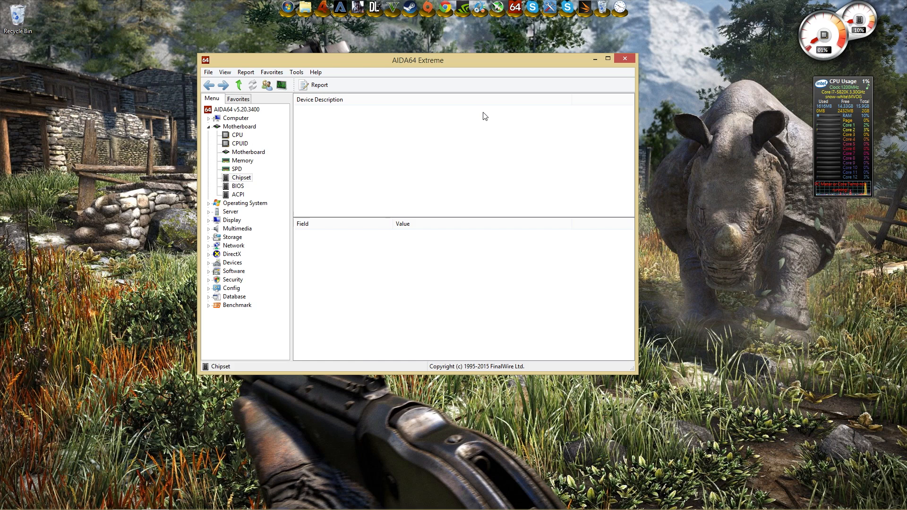
pyautogui.click(240, 177)
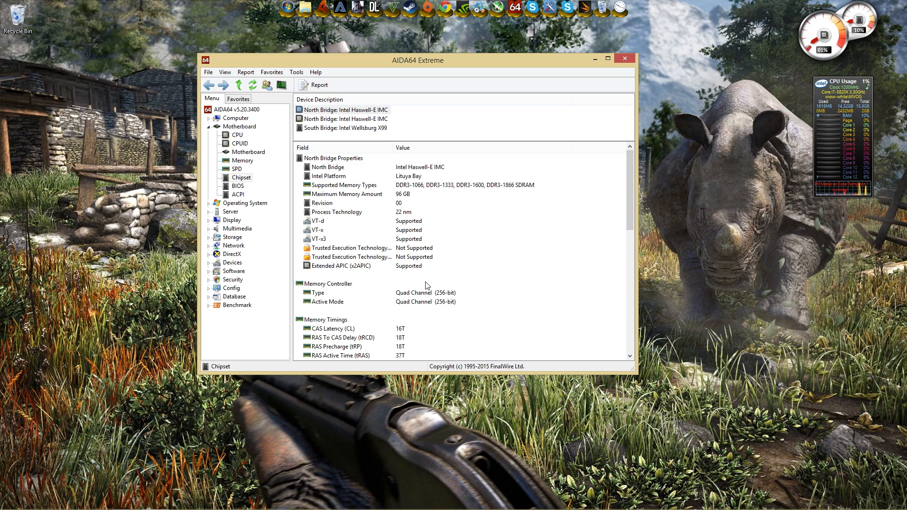
pyautogui.moveTo(461, 271)
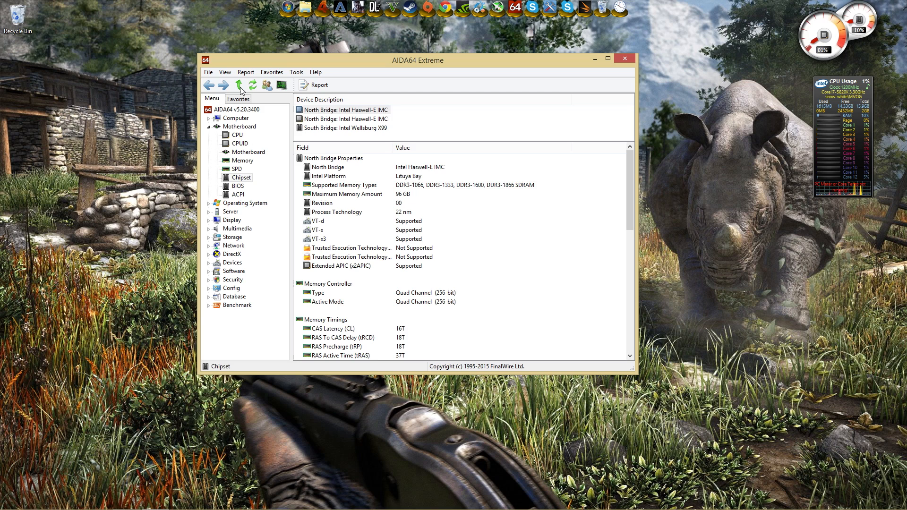
pyautogui.click(209, 84)
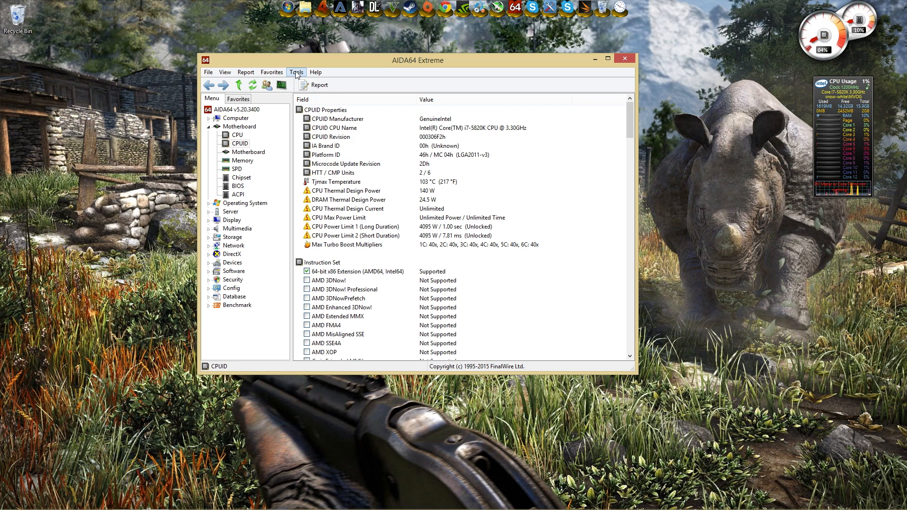
# - Open AIDA64 CPUID from Tools and drag the main window to its left
pyautogui.click(297, 72)
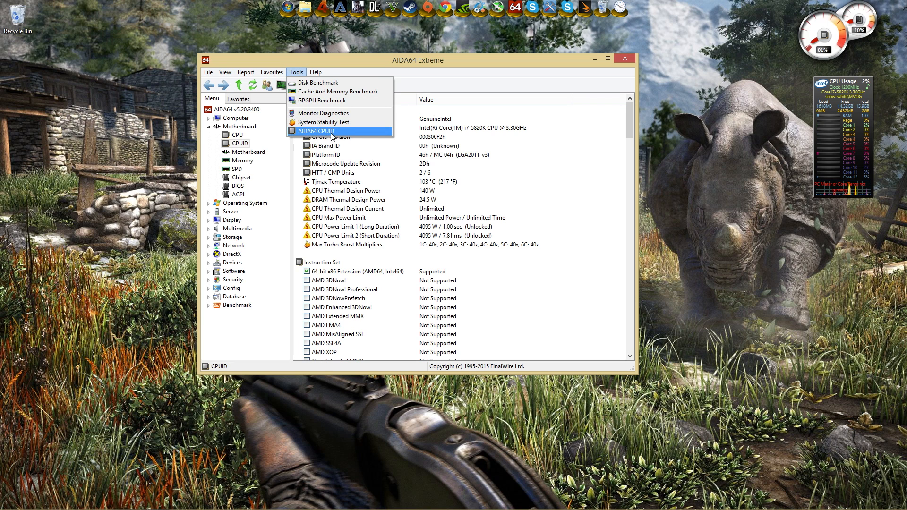
pyautogui.click(317, 131)
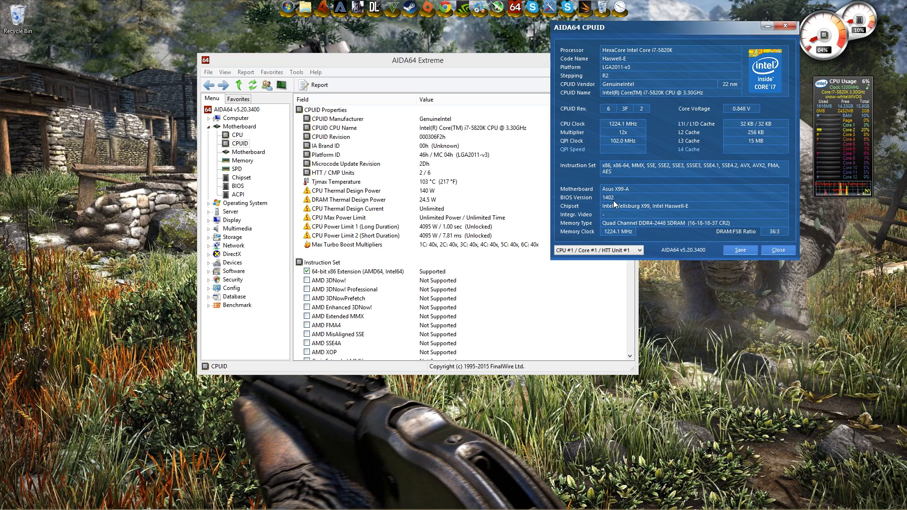
pyautogui.moveTo(417, 60); pyautogui.dragTo(333, 29)
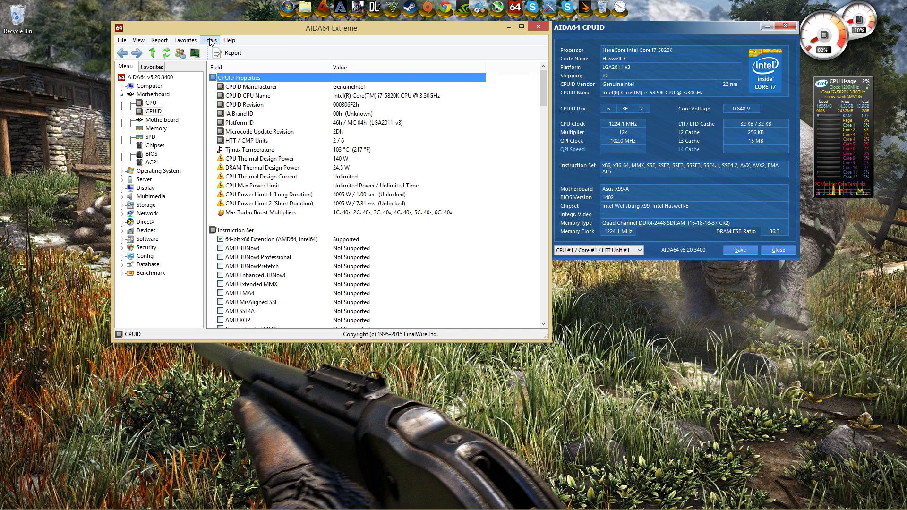
# - Open Tools > System Stability Test with CPU, FPU, cache and memory stress checked
pyautogui.click(210, 40)
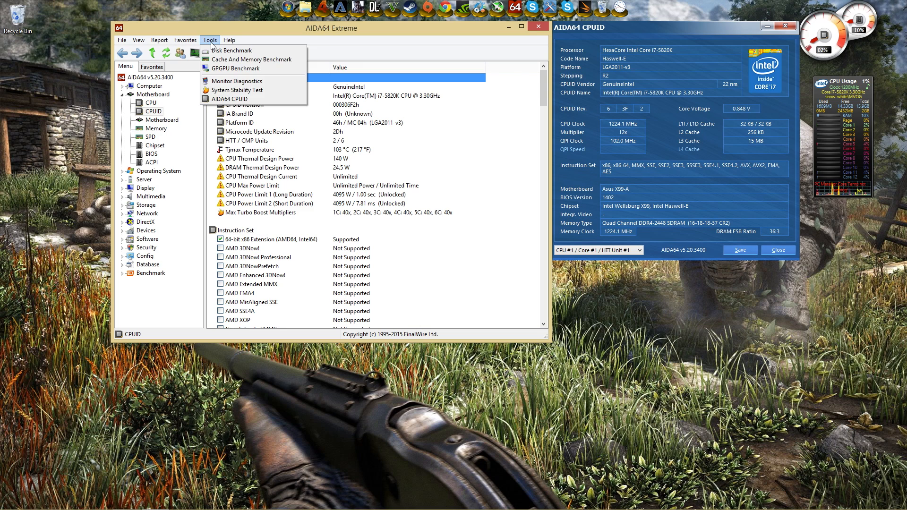
pyautogui.moveTo(237, 90)
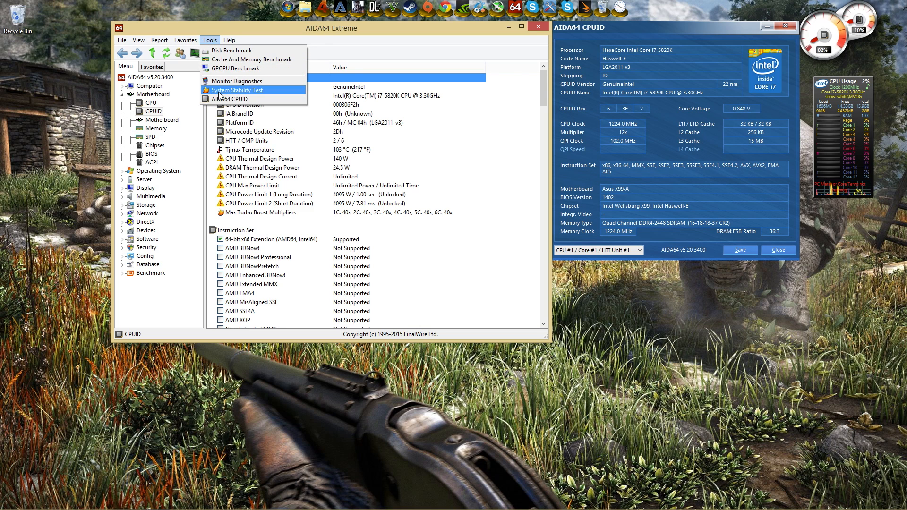
pyautogui.click(237, 90)
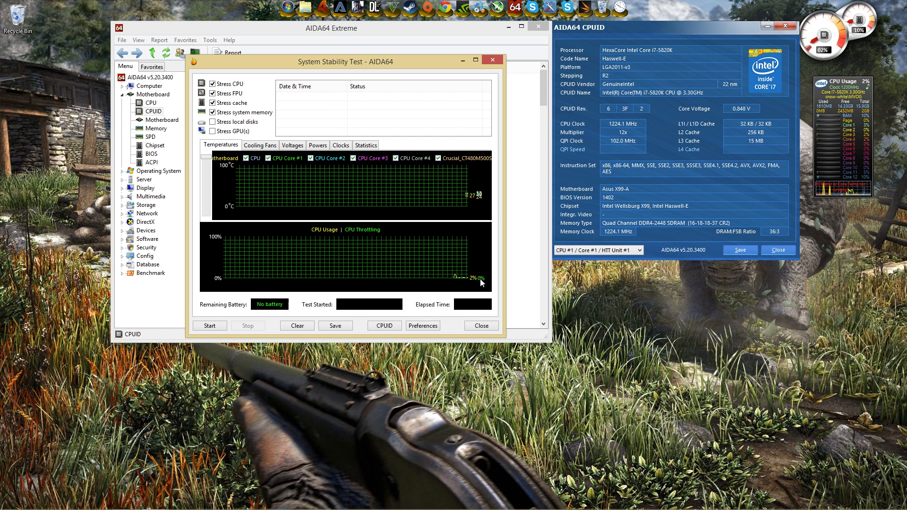
pyautogui.moveTo(392, 262)
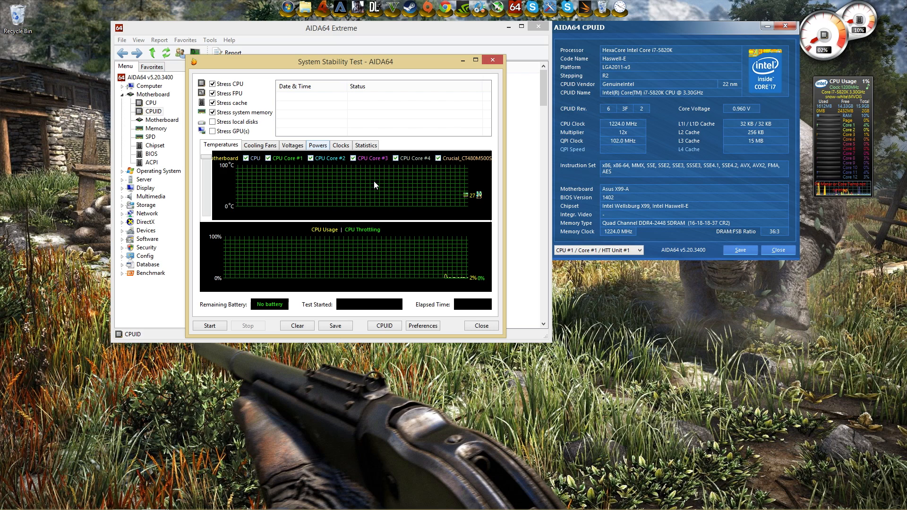
# - Start stressing CPU, FPU, cache and system memory, driving CPU usage to 100%
pyautogui.click(210, 325)
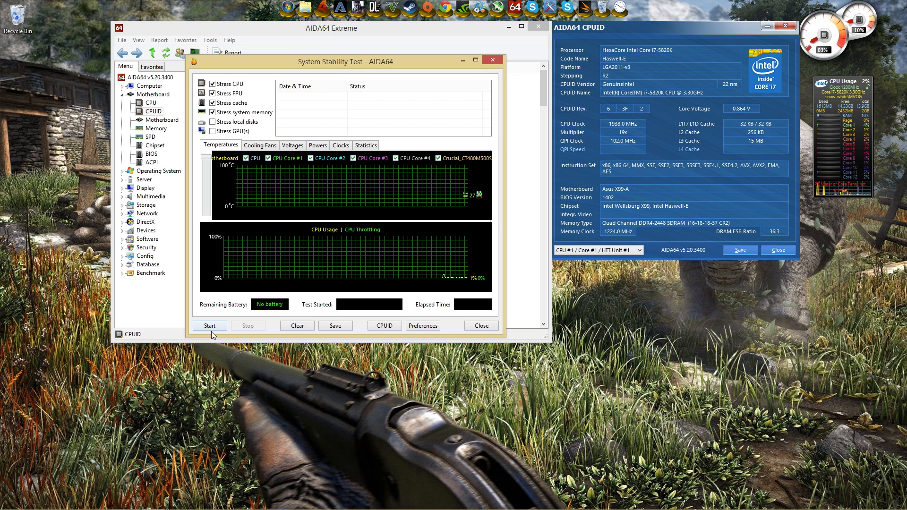
pyautogui.click(209, 325)
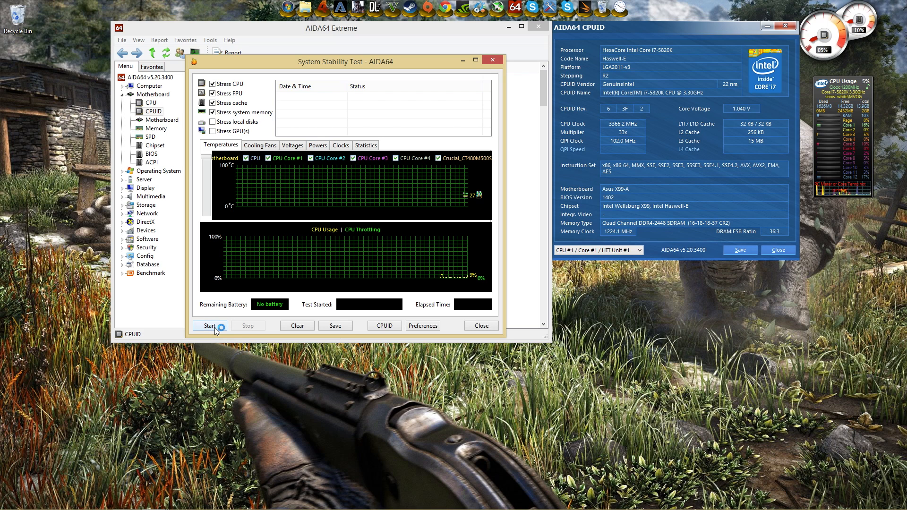
pyautogui.click(209, 325)
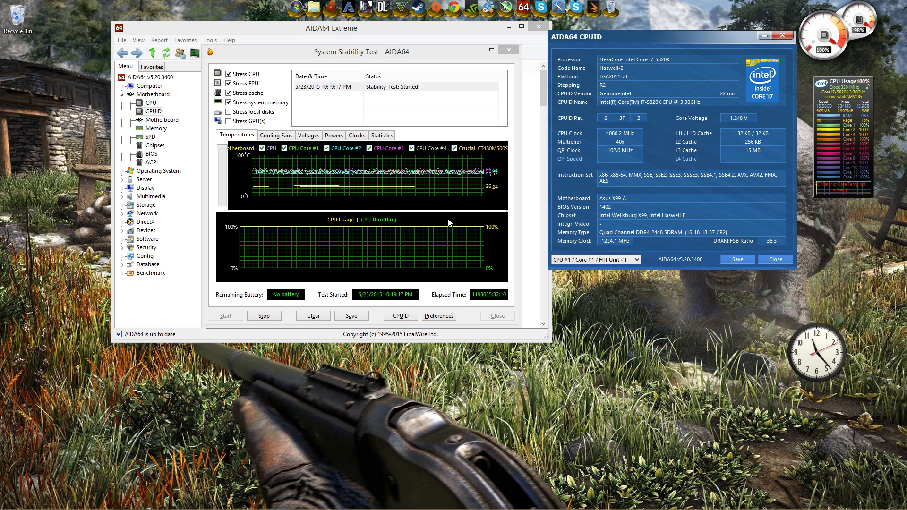
pyautogui.moveTo(368, 239)
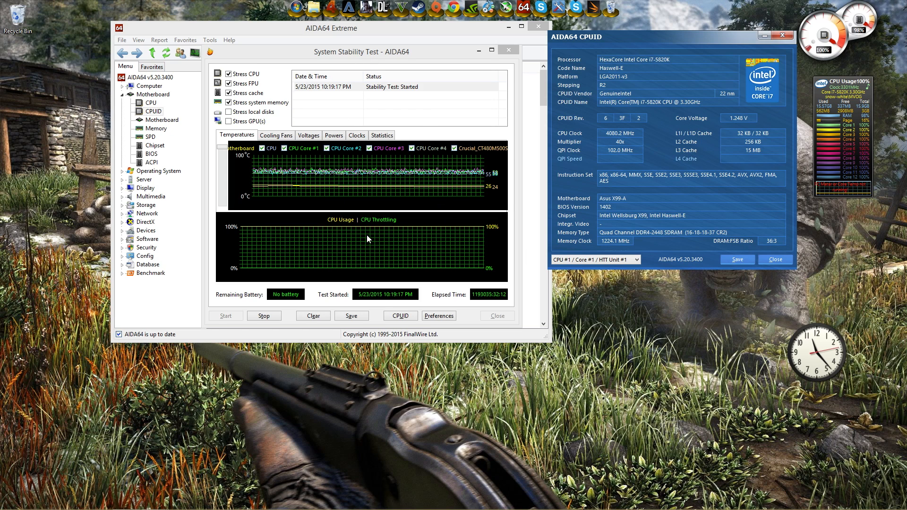
pyautogui.moveTo(490, 379)
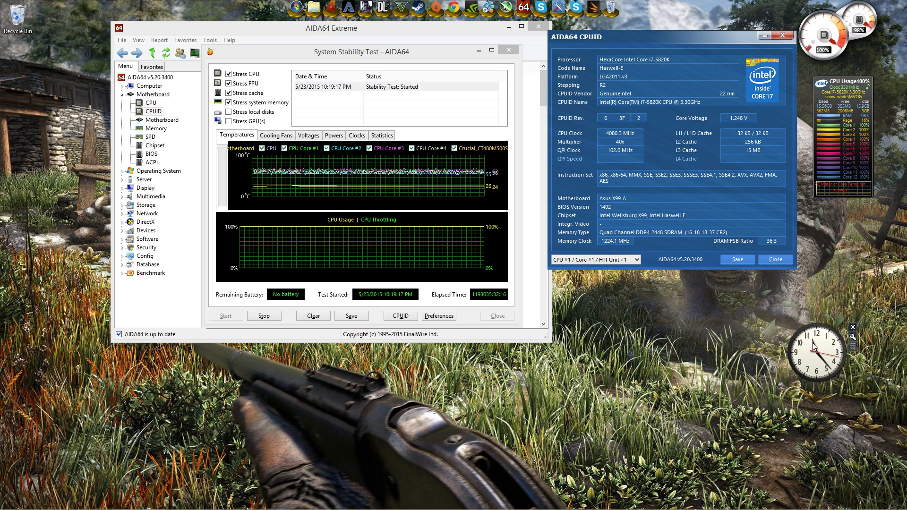
pyautogui.moveTo(816, 375)
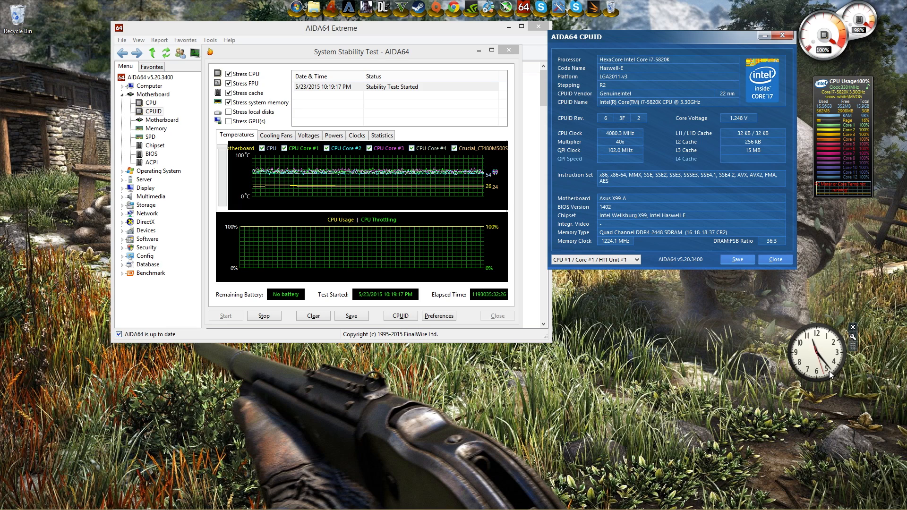
pyautogui.moveTo(833, 379)
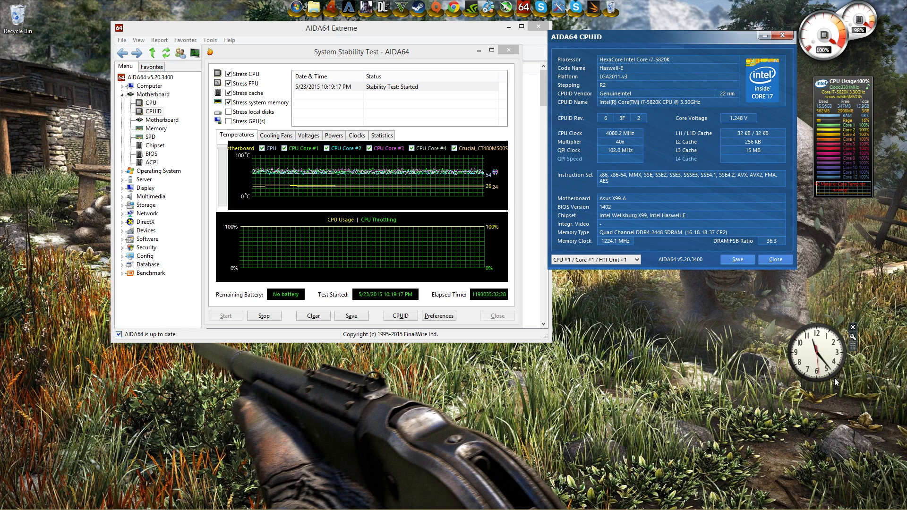
pyautogui.moveTo(479, 75)
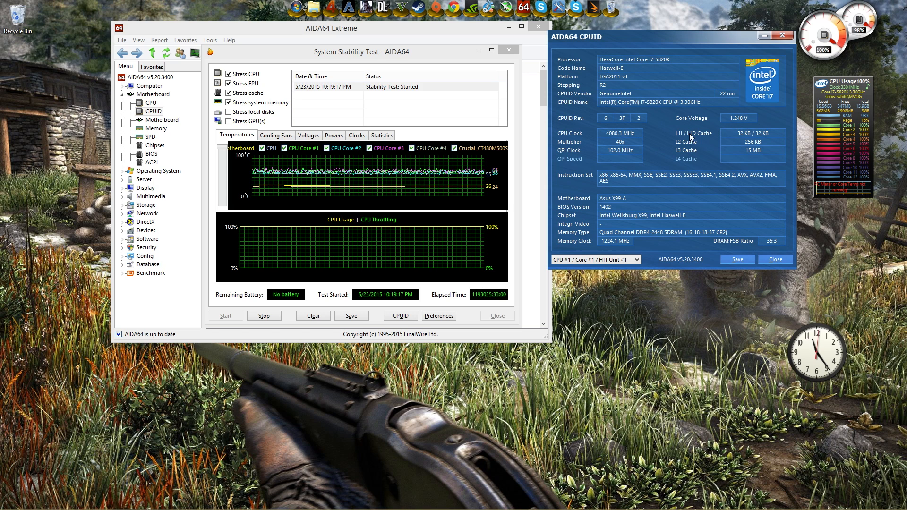
pyautogui.moveTo(512, 178)
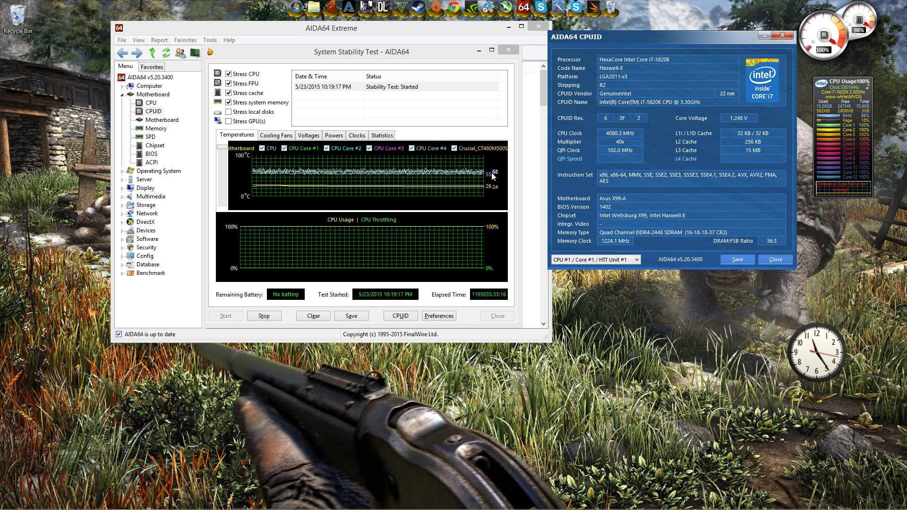
pyautogui.moveTo(482, 177)
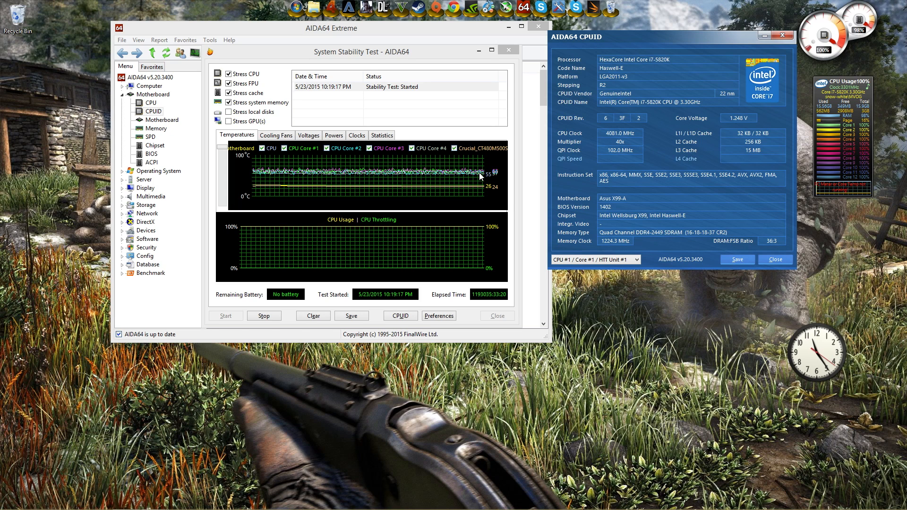
pyautogui.moveTo(490, 181)
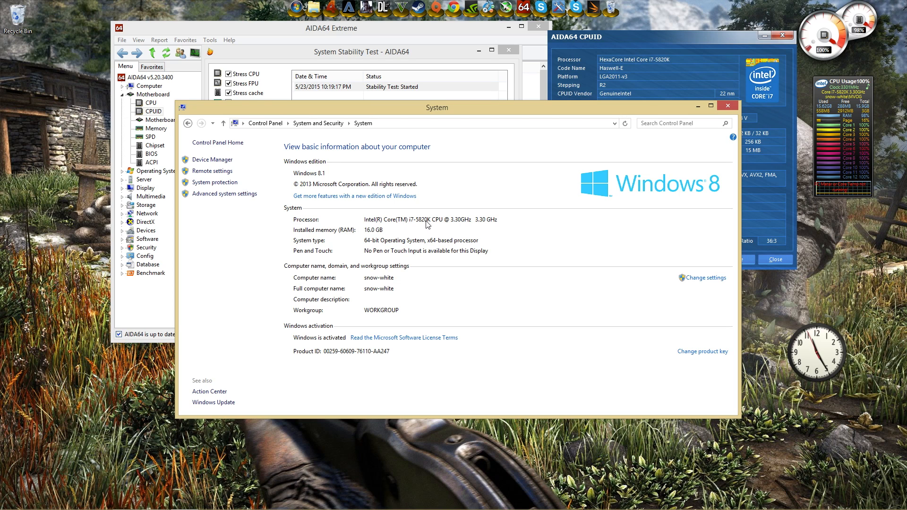
pyautogui.moveTo(456, 226)
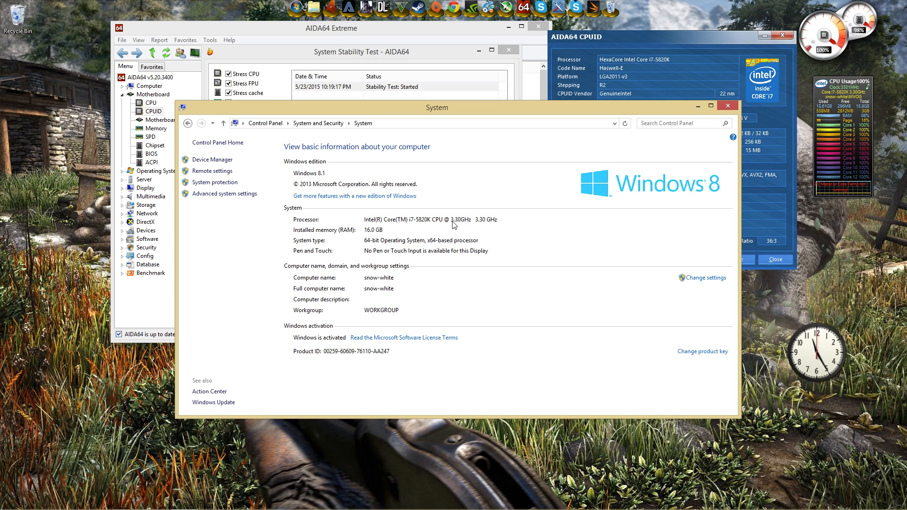
pyautogui.moveTo(377, 236)
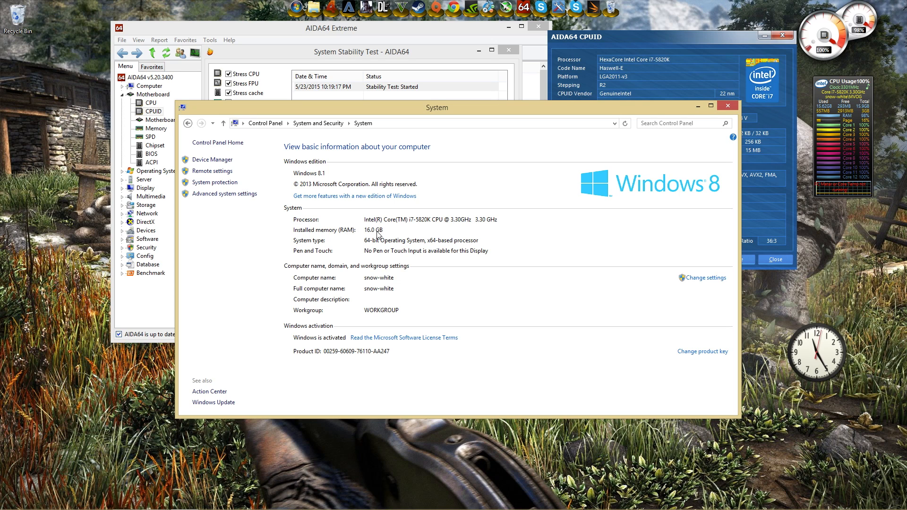
pyautogui.moveTo(382, 244)
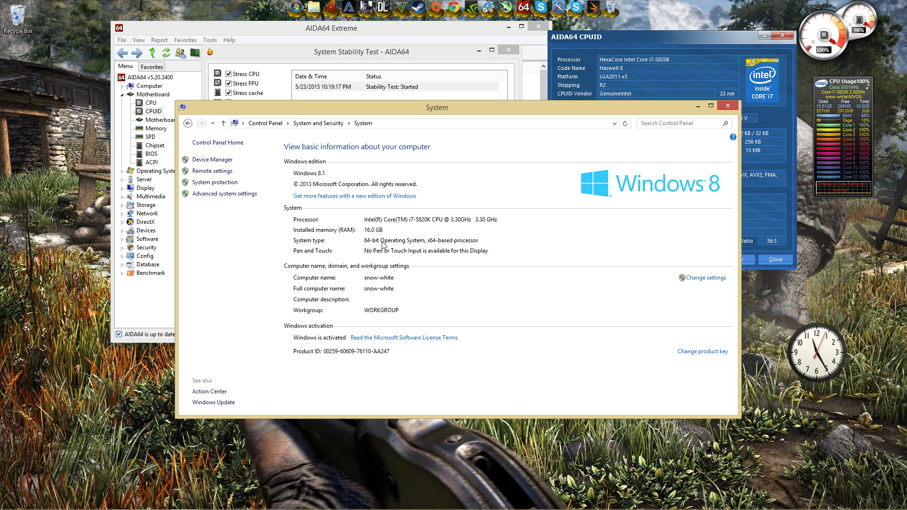
pyautogui.moveTo(386, 258)
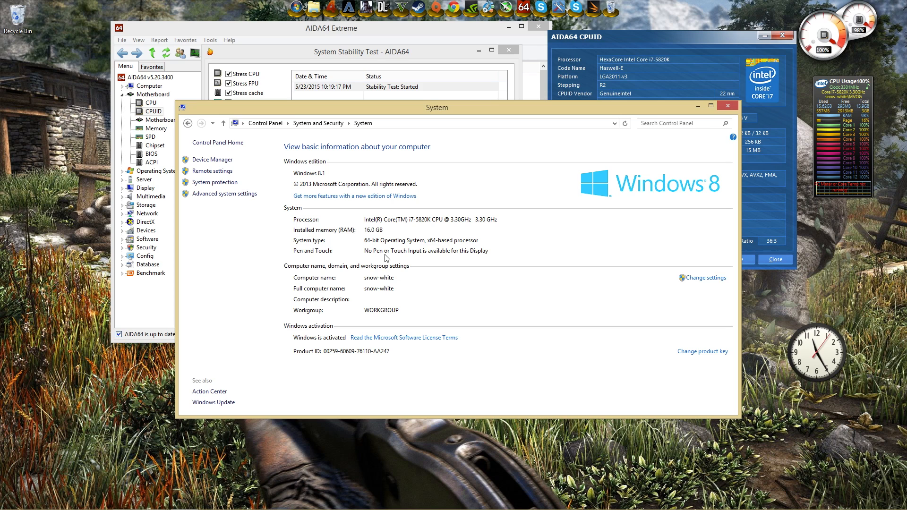
pyautogui.moveTo(380, 291)
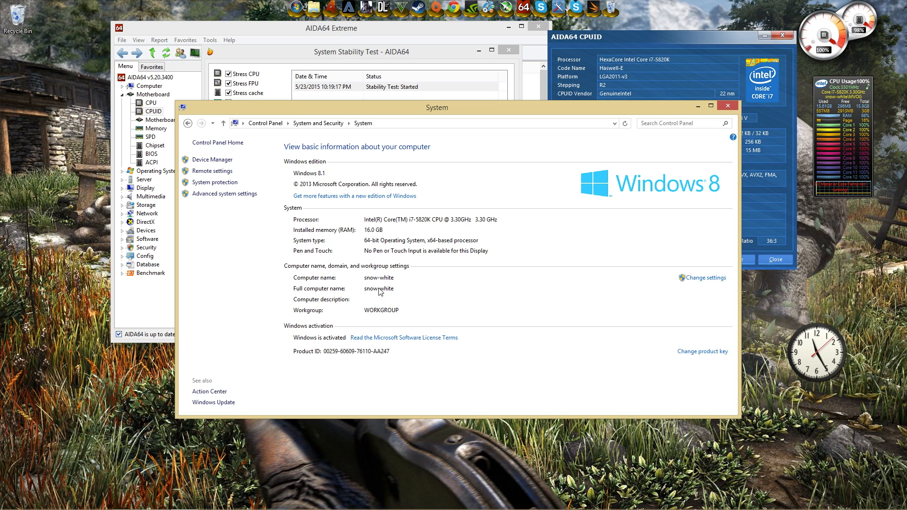
pyautogui.moveTo(457, 281)
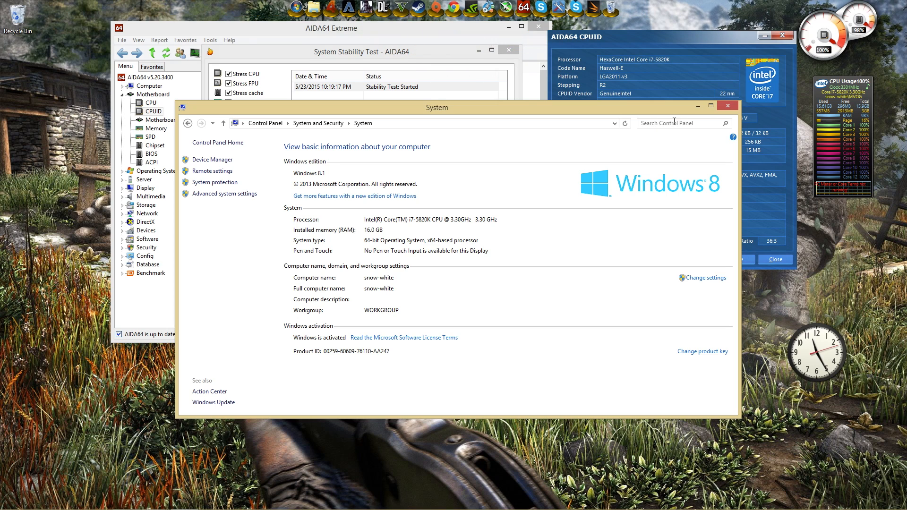
# - Close the Control Panel System window to return to the running stability test
pyautogui.click(727, 105)
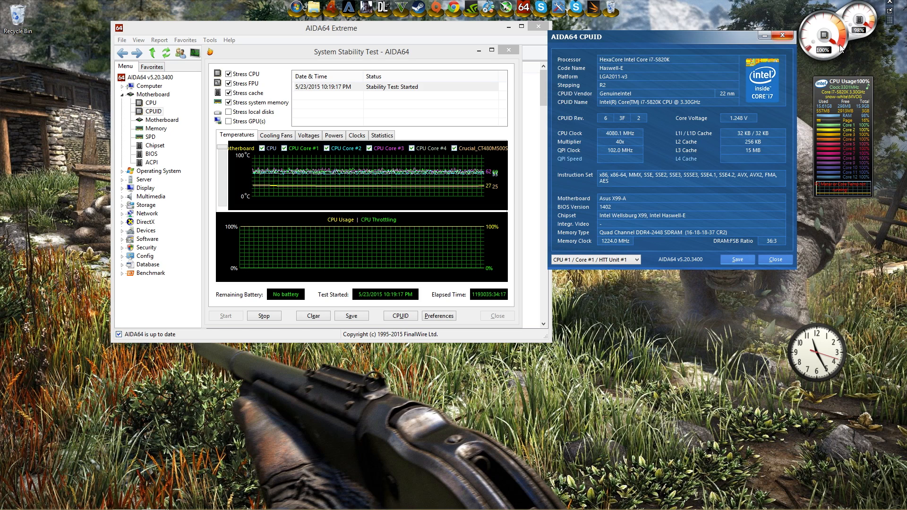
pyautogui.moveTo(626, 131)
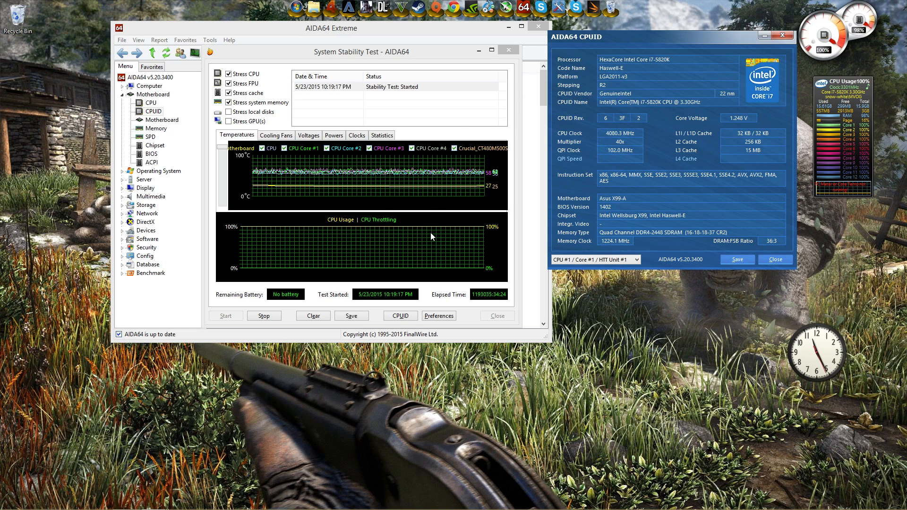
pyautogui.moveTo(467, 227)
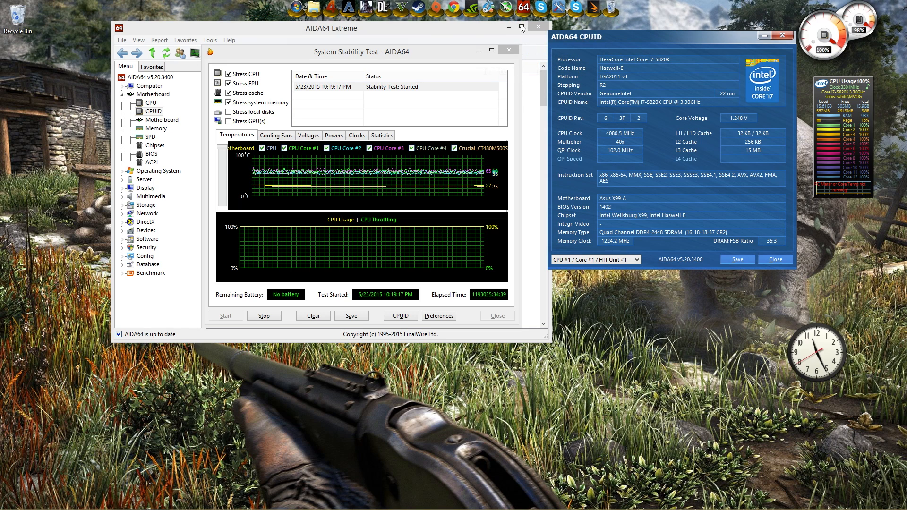
pyautogui.moveTo(426, 32)
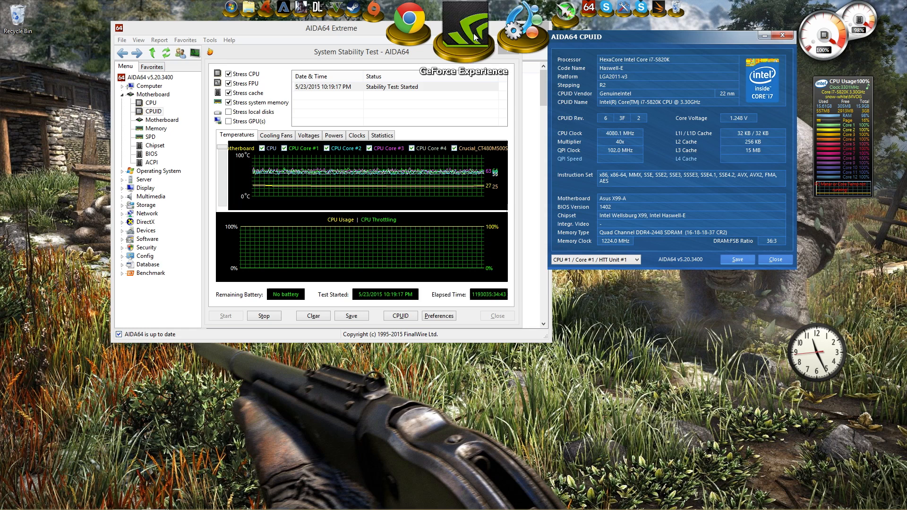
# - Launch GeForce Experience and view the Games page showing Battlefield 4 settings
pyautogui.click(465, 28)
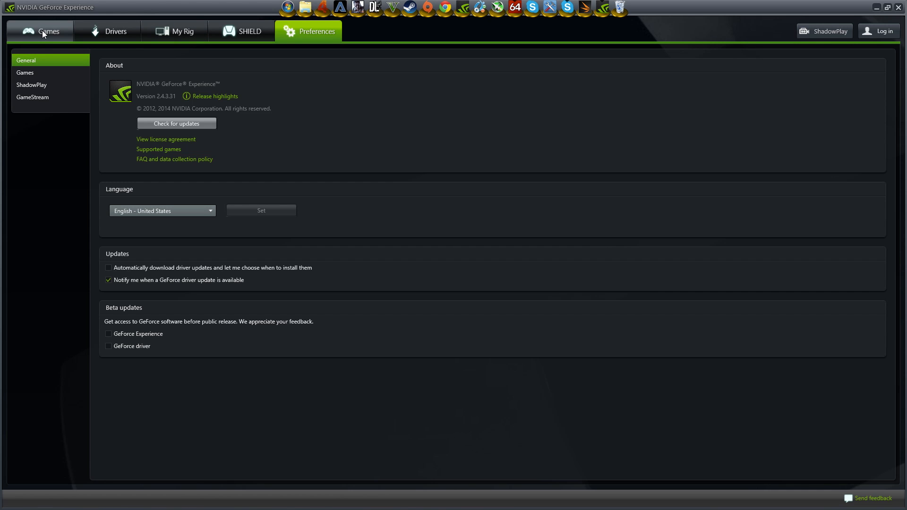
pyautogui.click(41, 32)
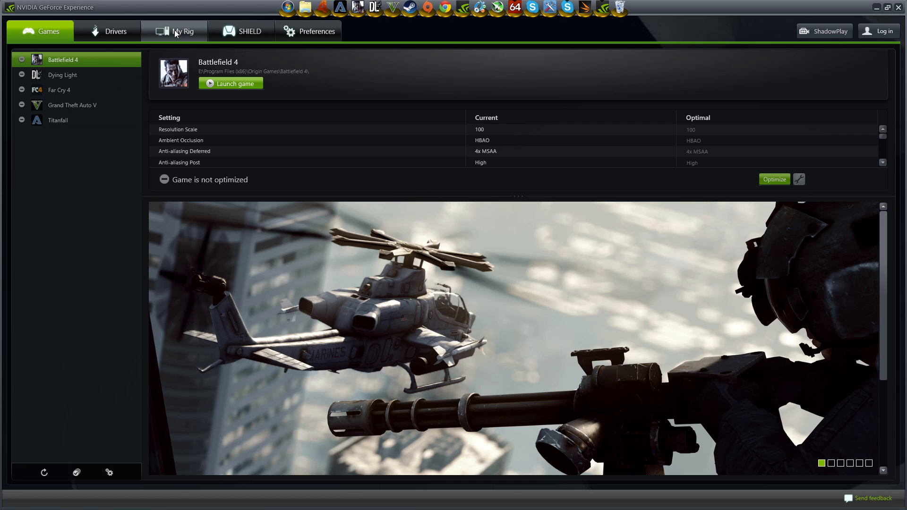
# - Open the My Rig section and view the Game Optimization system requirements
pyautogui.click(181, 31)
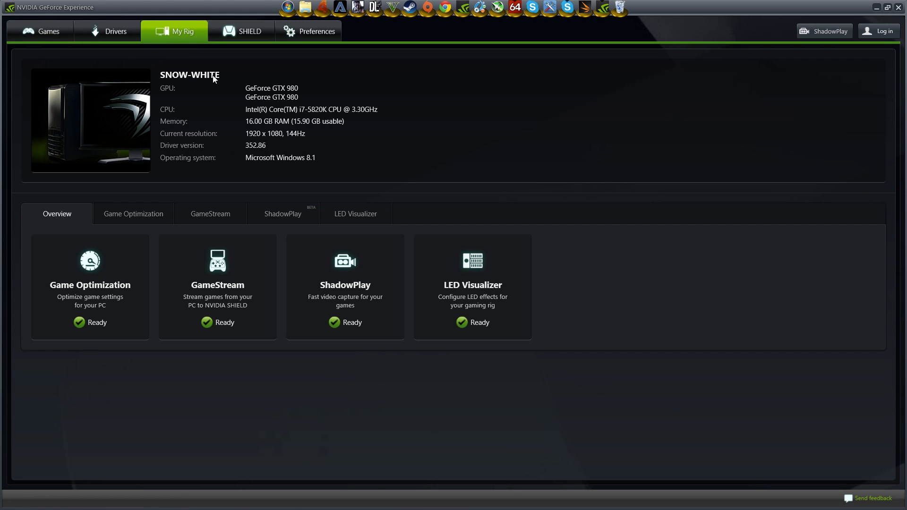
pyautogui.moveTo(295, 104)
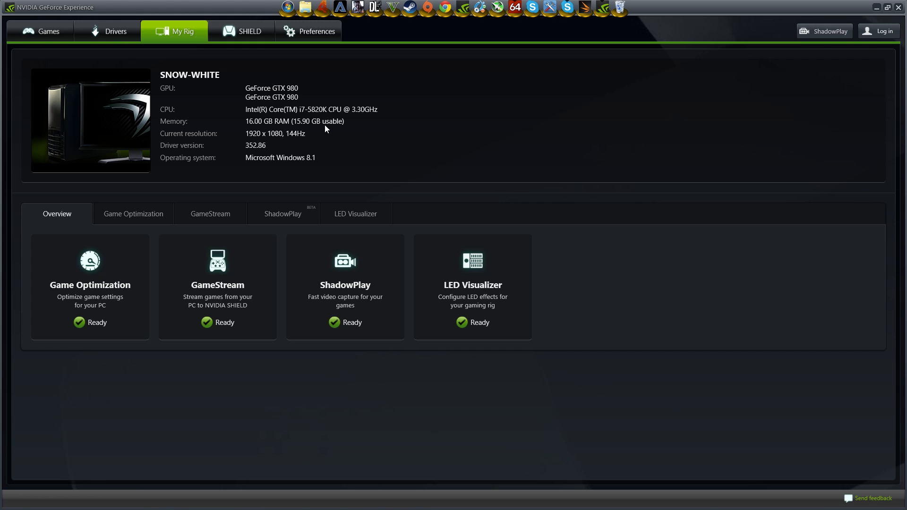
pyautogui.moveTo(281, 140)
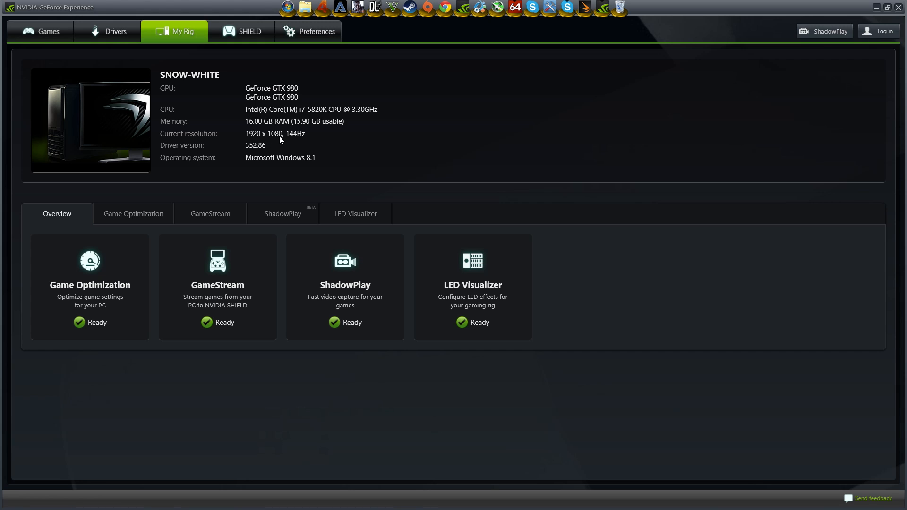
pyautogui.moveTo(294, 139)
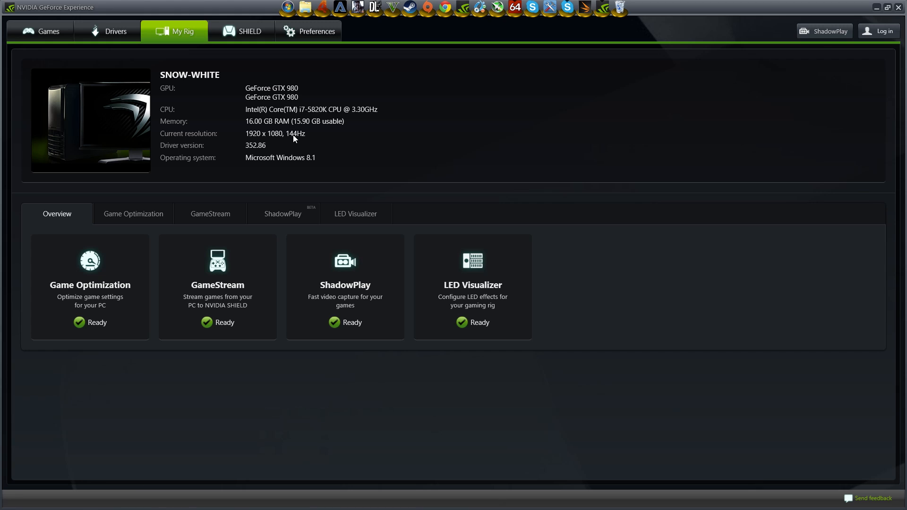
pyautogui.moveTo(142, 214)
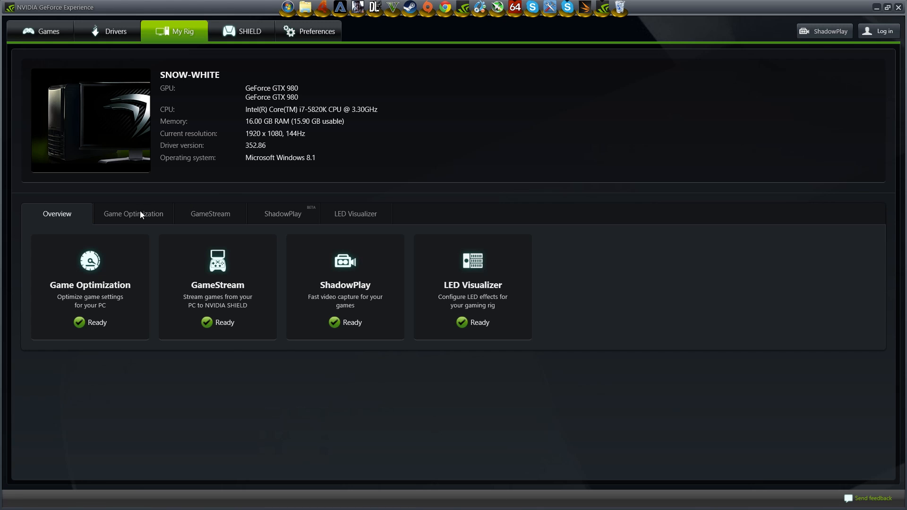
pyautogui.click(133, 213)
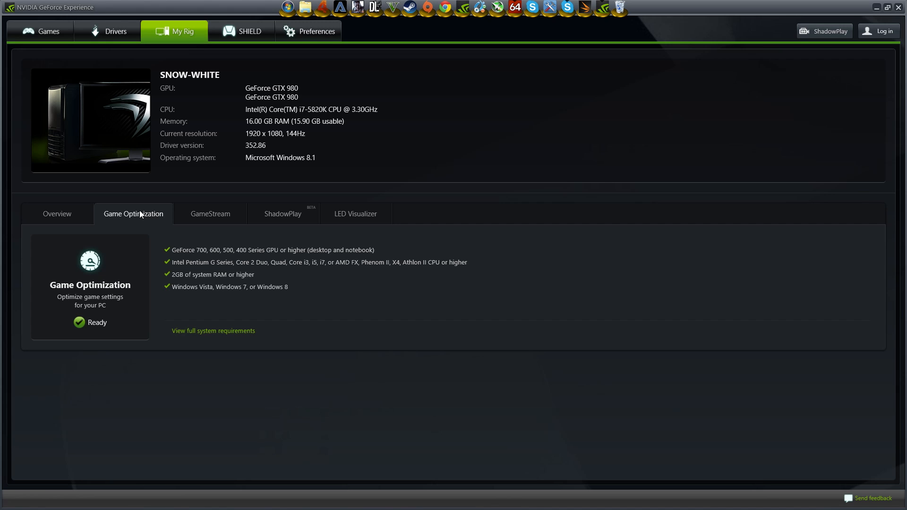
pyautogui.moveTo(248, 77)
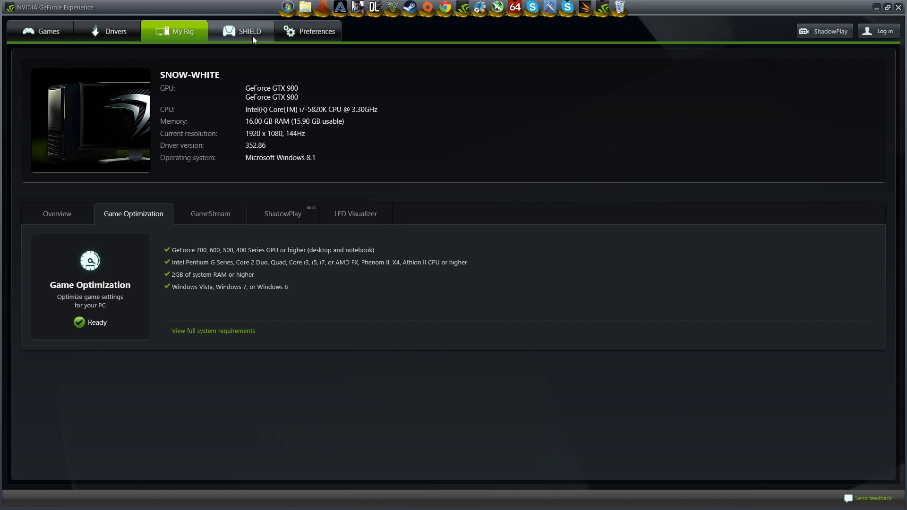
pyautogui.moveTo(858, 4)
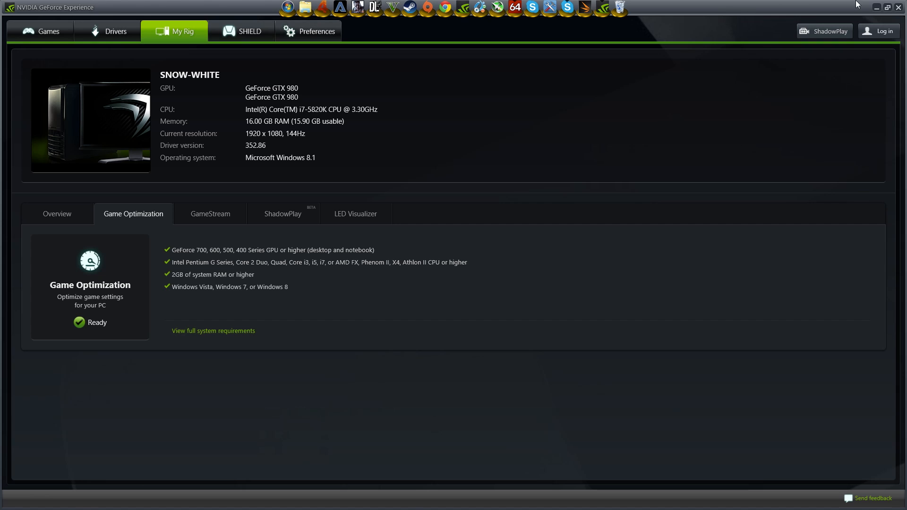
pyautogui.moveTo(690, 30)
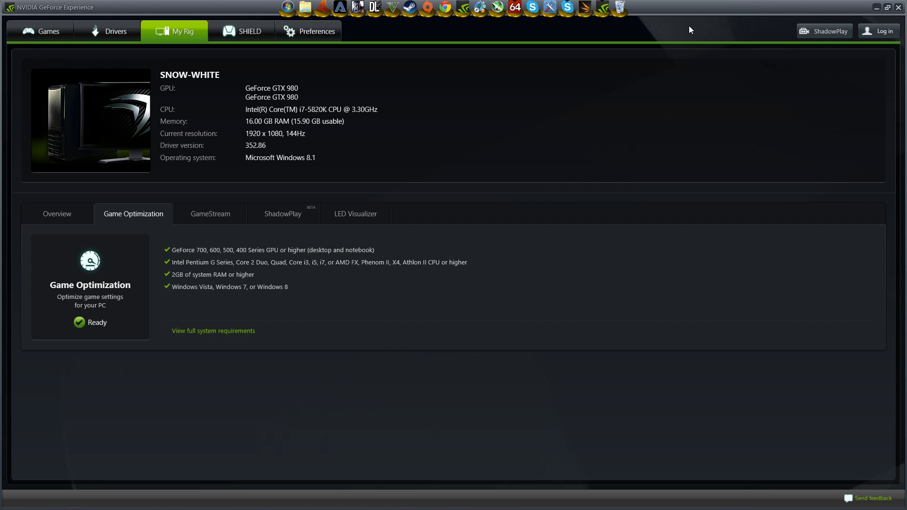
pyautogui.moveTo(694, 56)
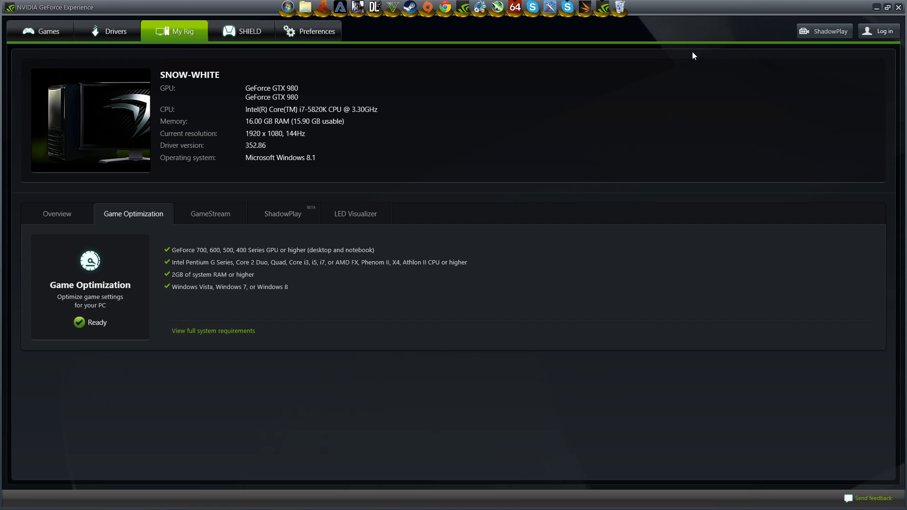
pyautogui.moveTo(292, 177)
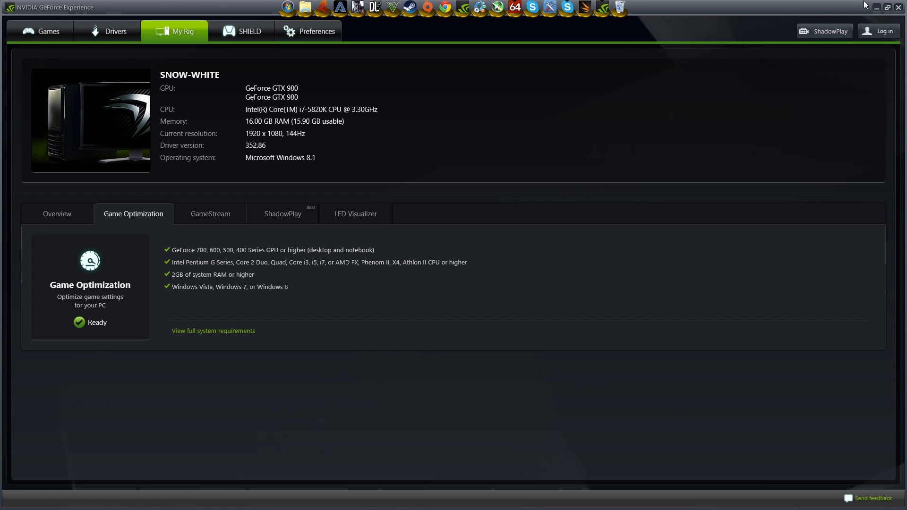
pyautogui.moveTo(836, 14)
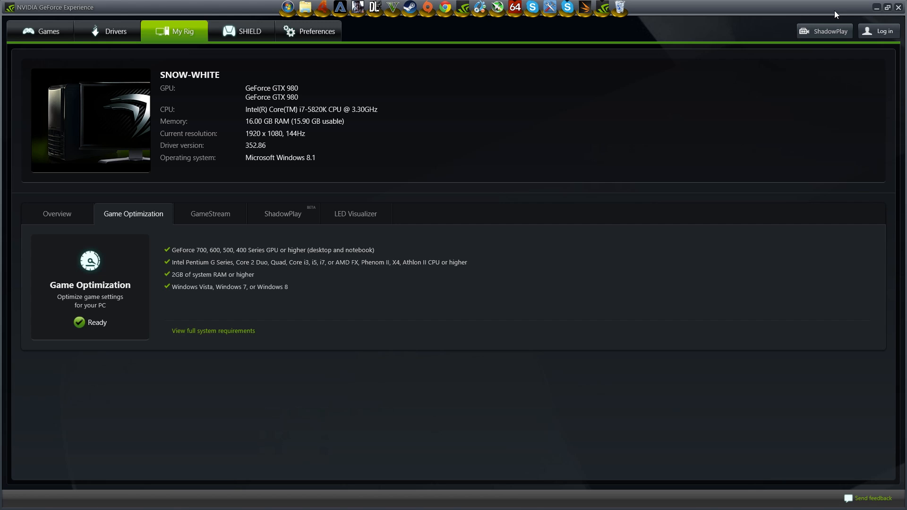
pyautogui.moveTo(600, 105)
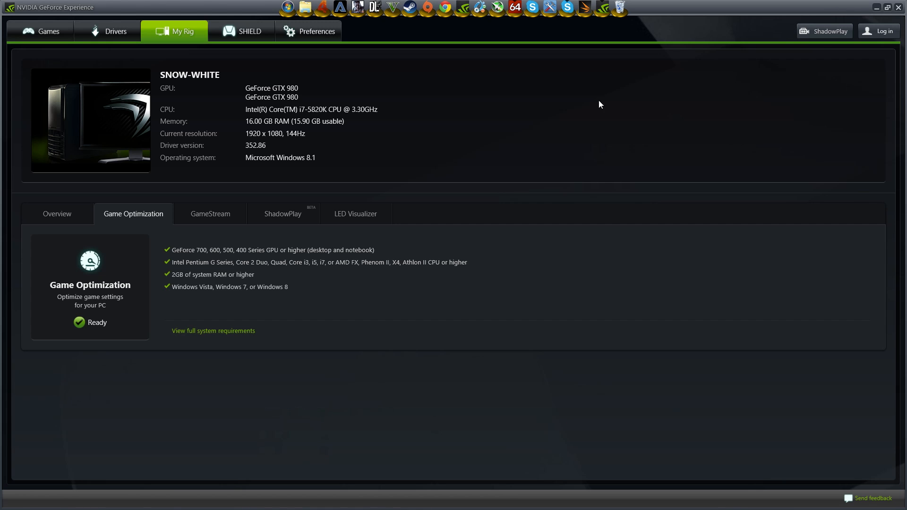
pyautogui.moveTo(245, 57)
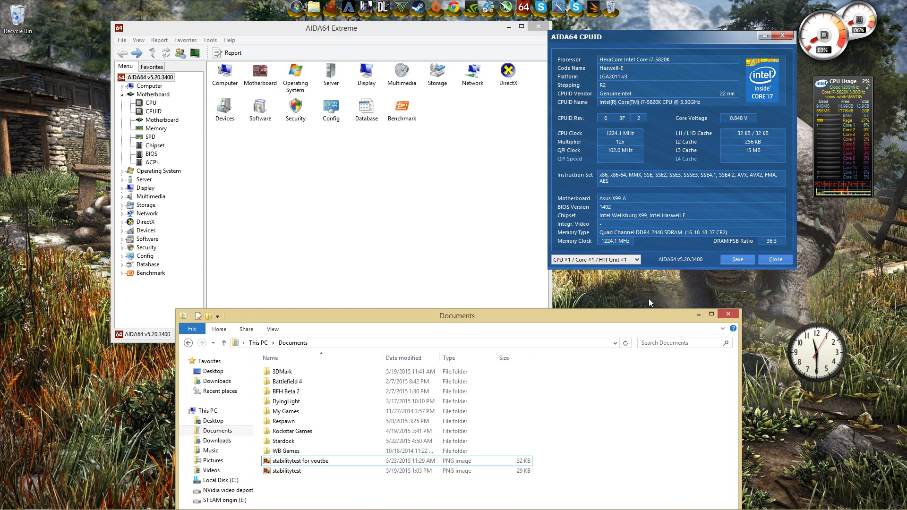
pyautogui.moveTo(309, 224)
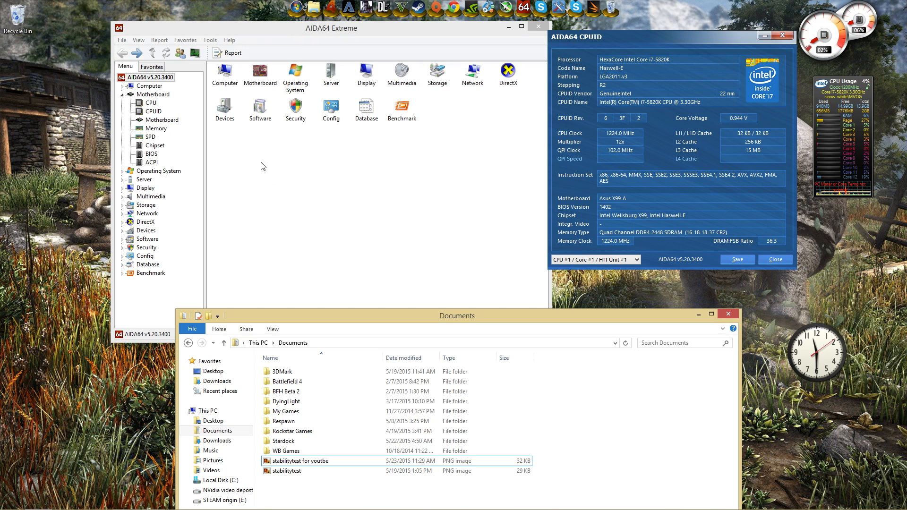
# - Revisit the CPUID and System Stability Test windows, then launch Monitor Diagnostics
pyautogui.click(209, 40)
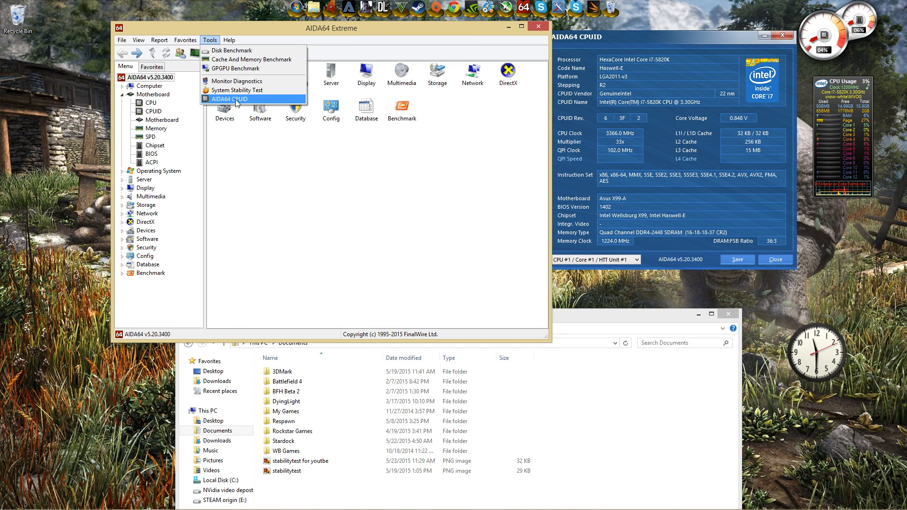
pyautogui.click(227, 99)
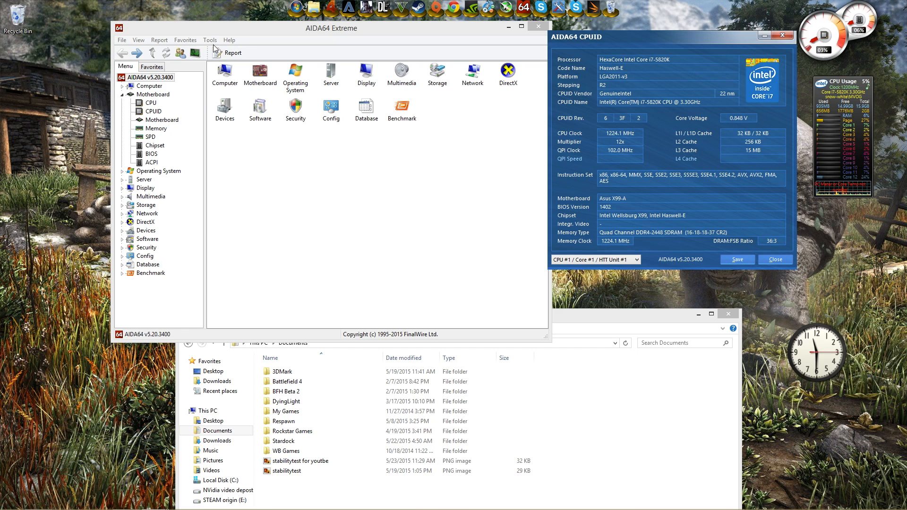
pyautogui.click(210, 40)
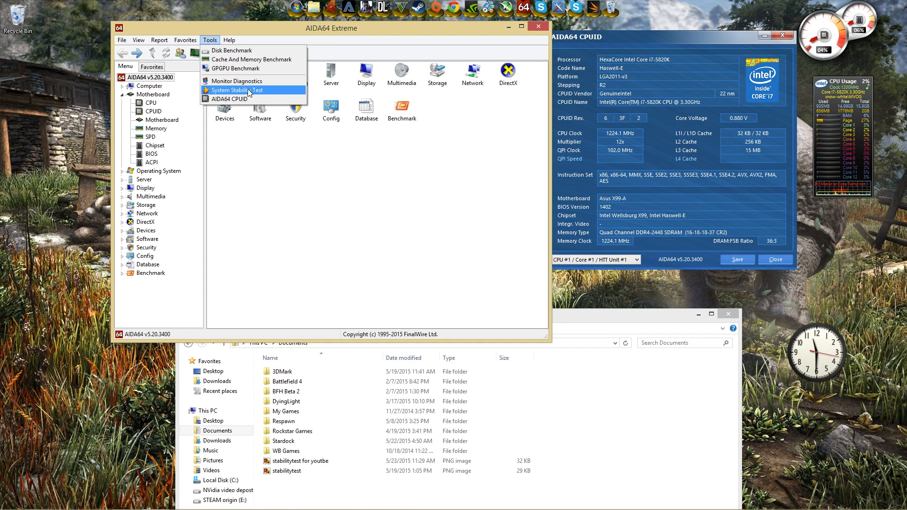
pyautogui.click(236, 90)
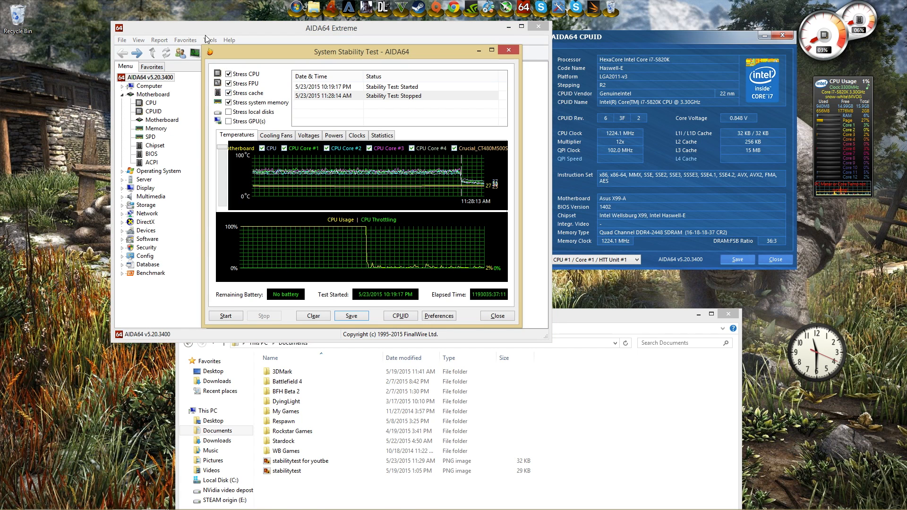
pyautogui.click(209, 40)
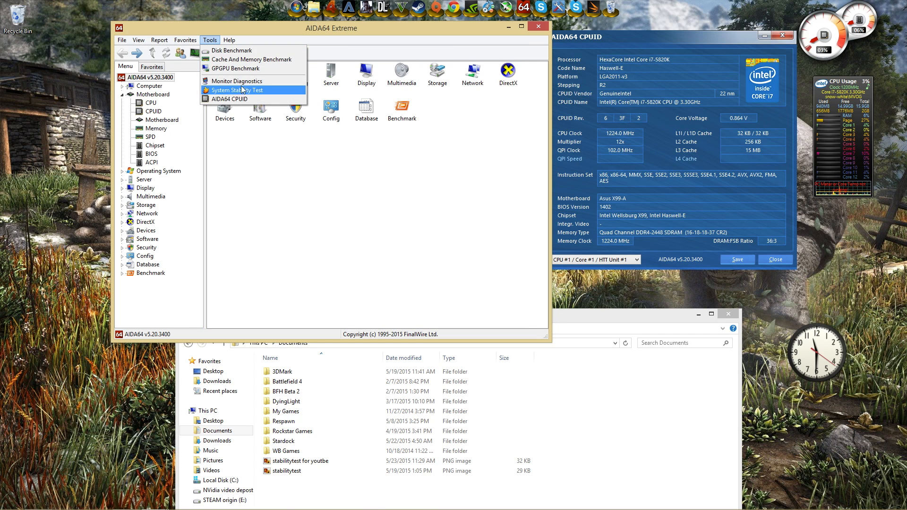
pyautogui.click(237, 80)
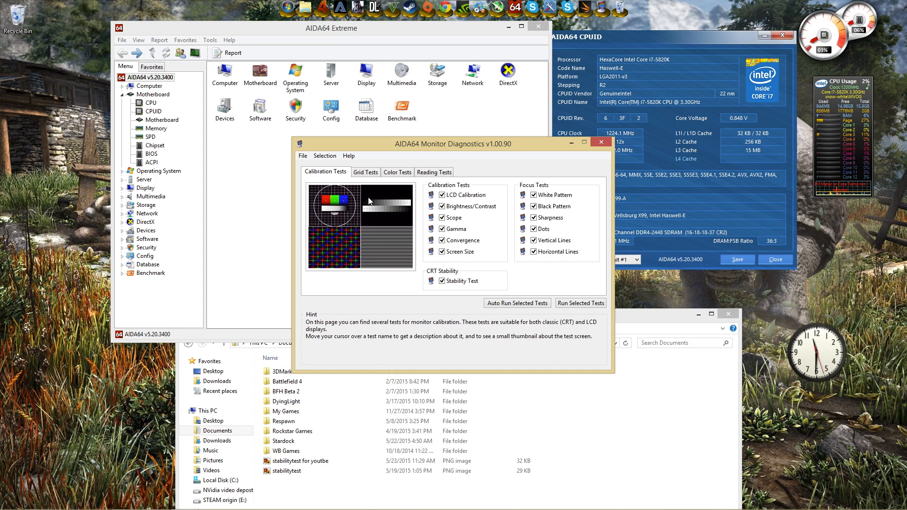
# - Browse the Grid Tests and Color Tests tabs, then close Monitor Diagnostics
pyautogui.click(366, 172)
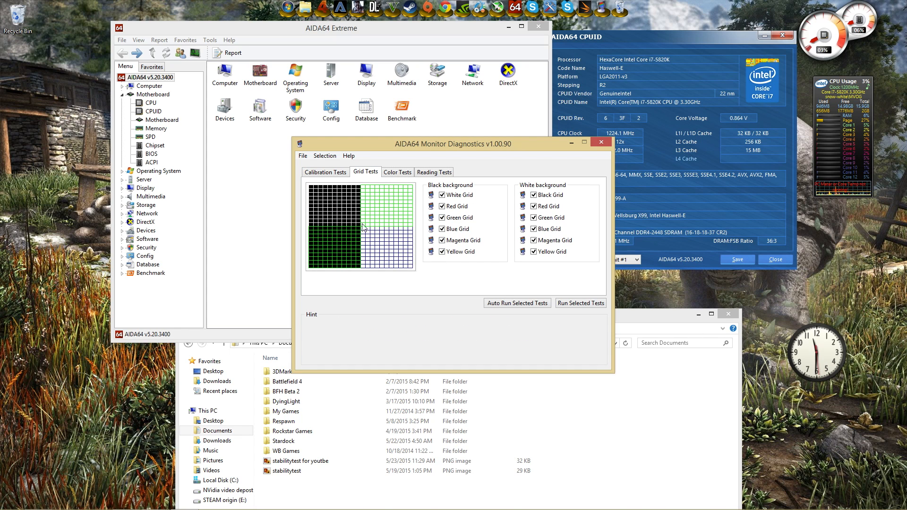
pyautogui.click(397, 172)
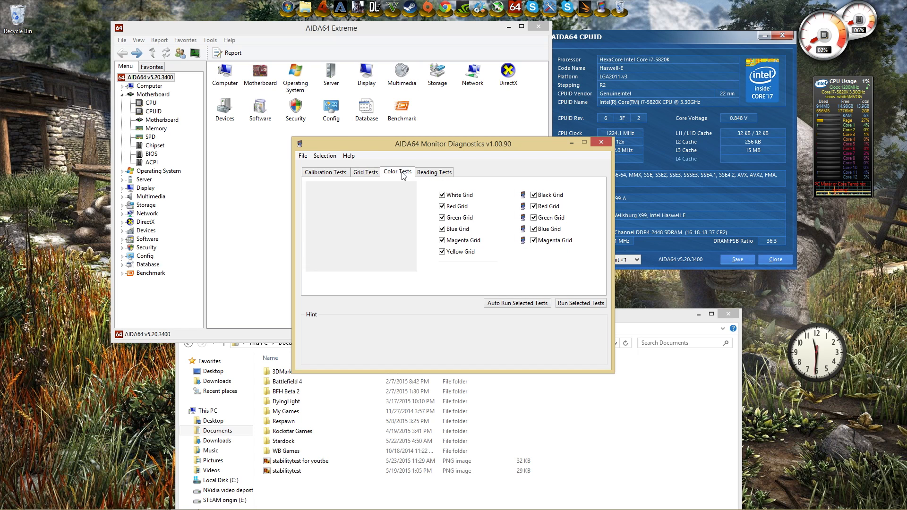
pyautogui.click(433, 172)
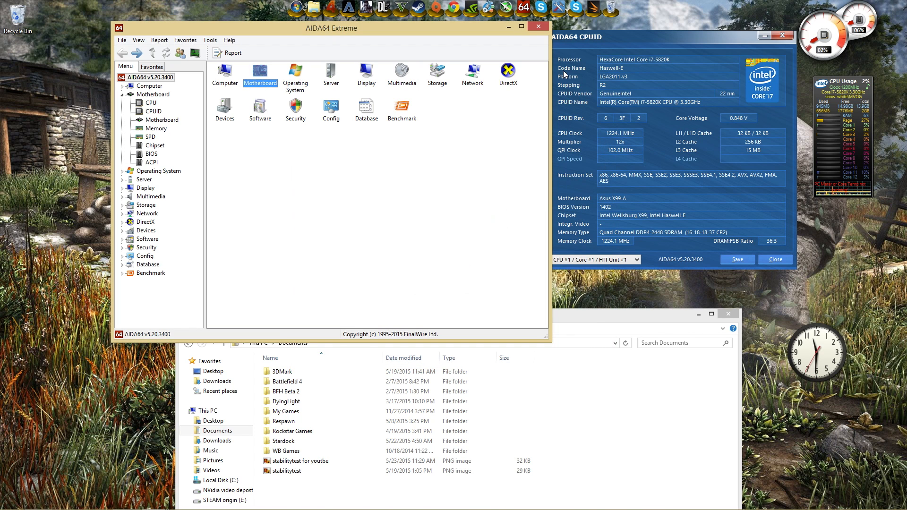
pyautogui.moveTo(537, 28)
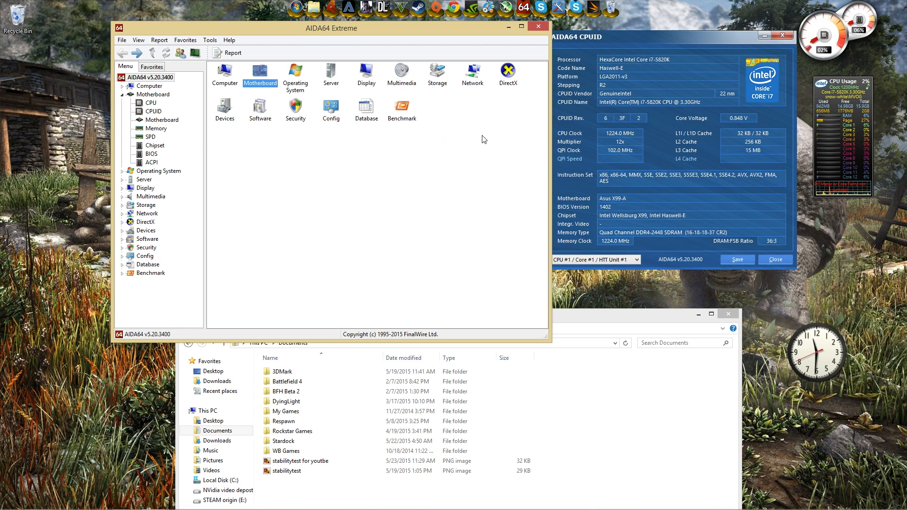
pyautogui.moveTo(538, 27)
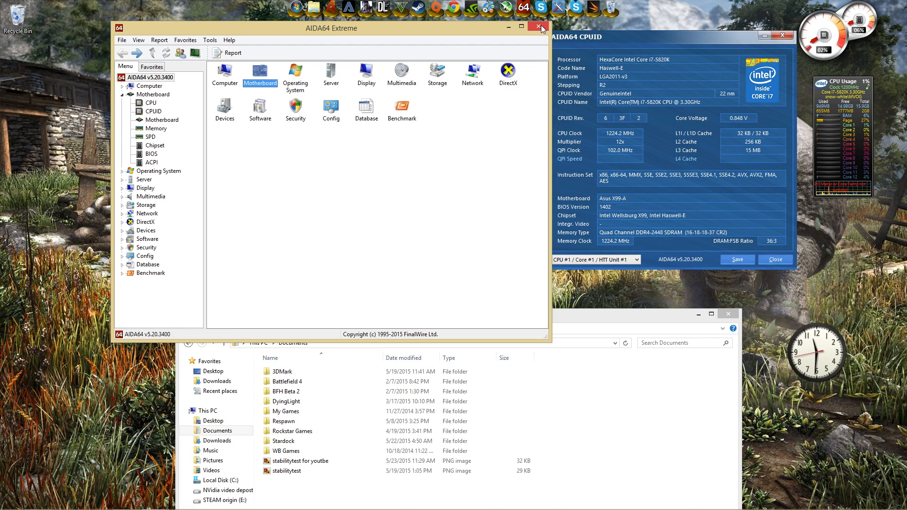